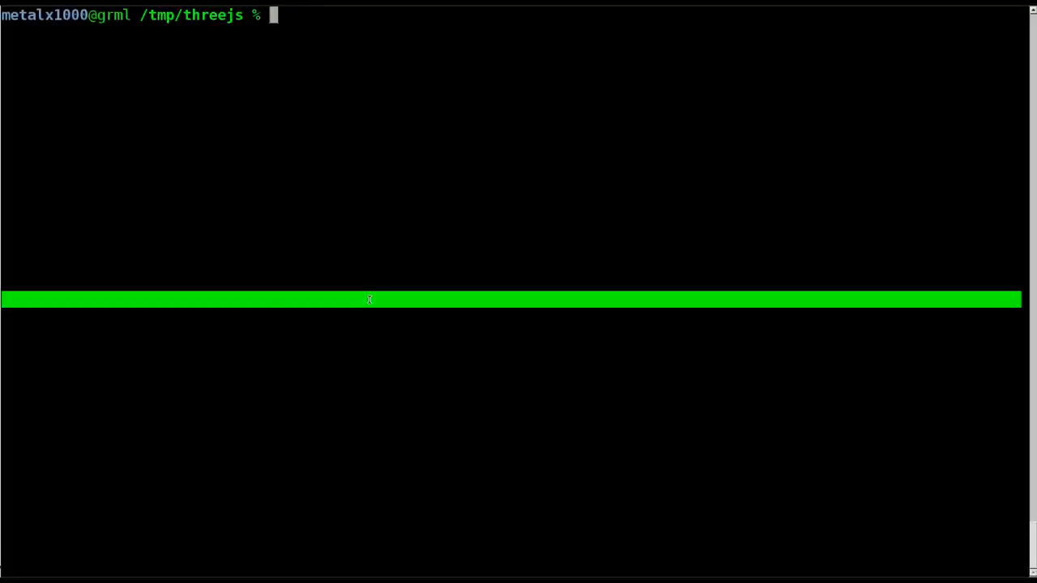
Step: Enter the shell command vim basic_camera_spin.html at the /tmp/threejs prompt
{"action": "type", "text": "vim g"}
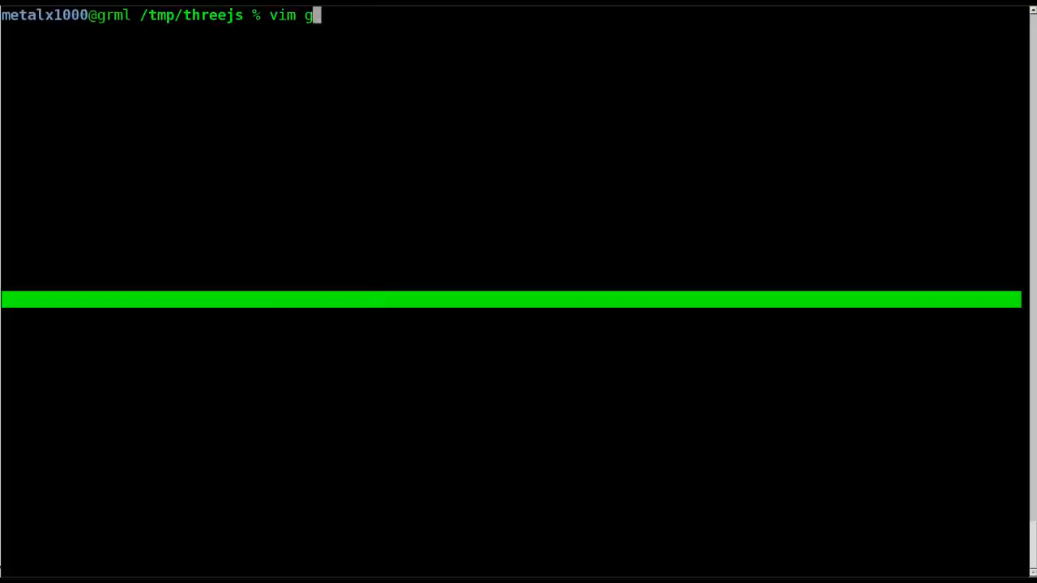
{"action": "type", "text": "asic_camera_spin.html"}
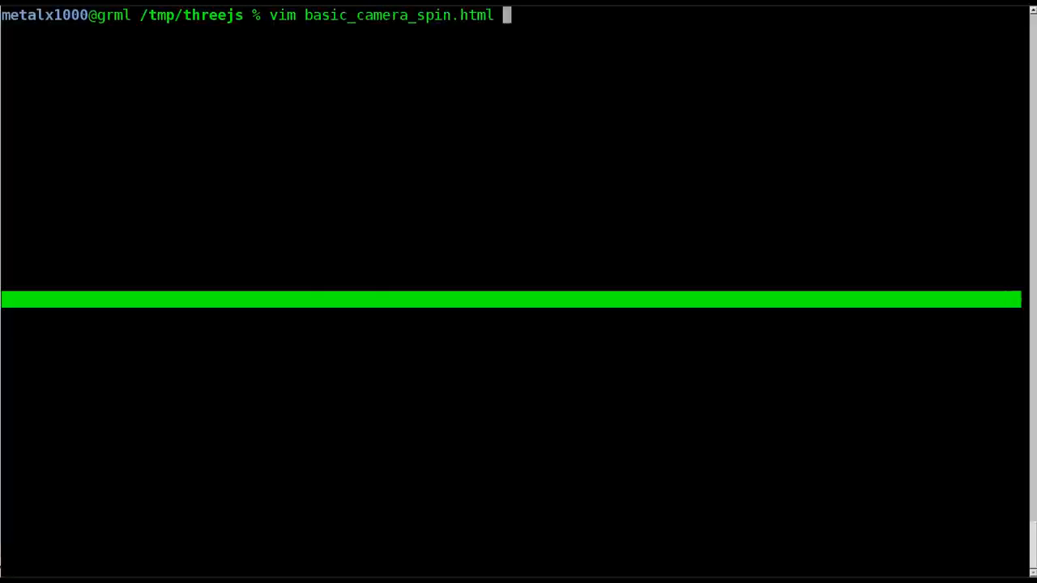
Step: Launch Vim on basic_camera_spin.html and begin a new line inside render()
{"action": "key", "text": "Return"}
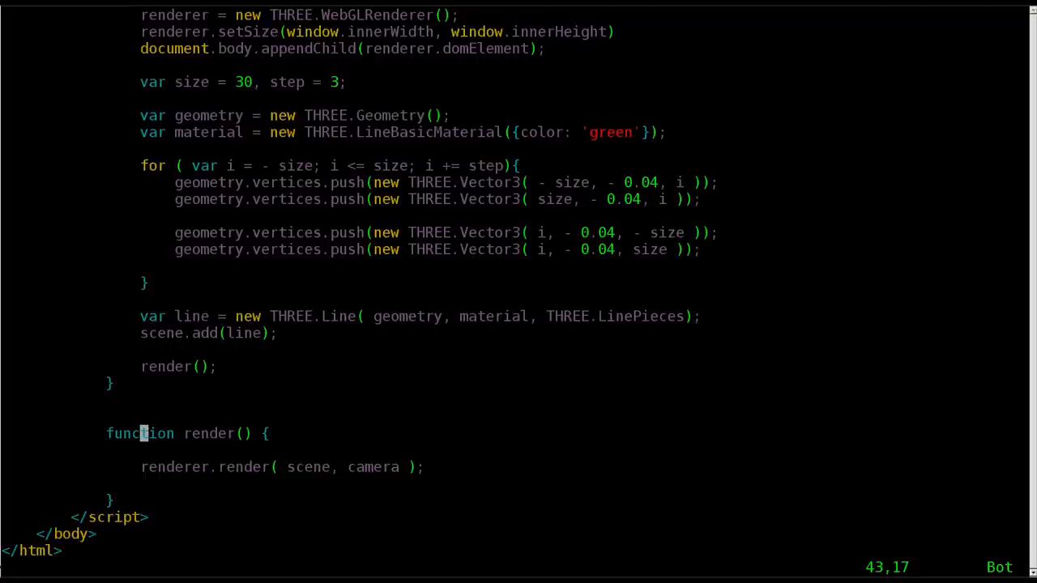
{"action": "key", "text": "i"}
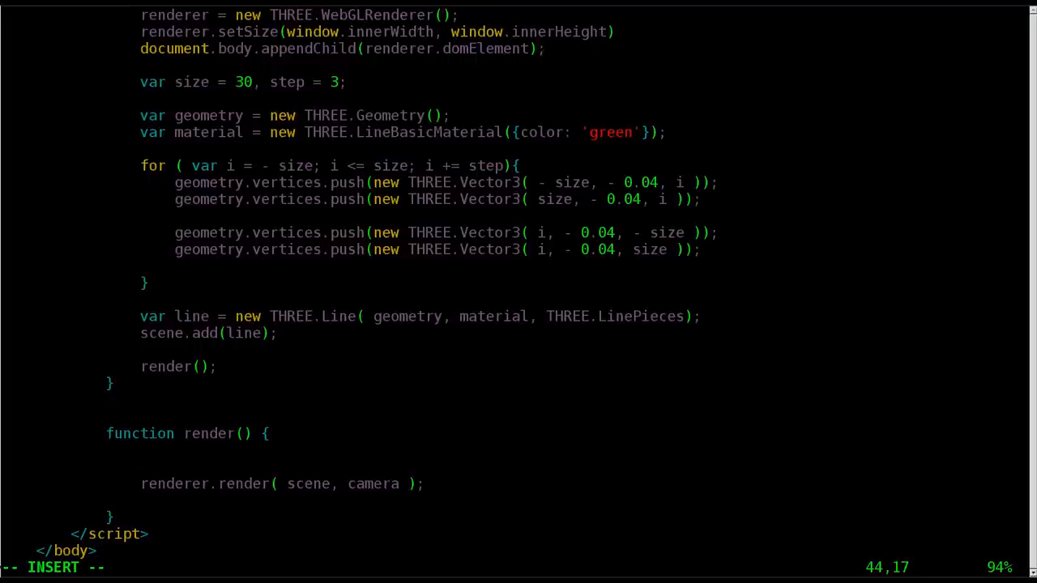
Step: Add var timer = Date.now() * 0.0005; as the first line of render()
{"action": "key", "text": "Return"}
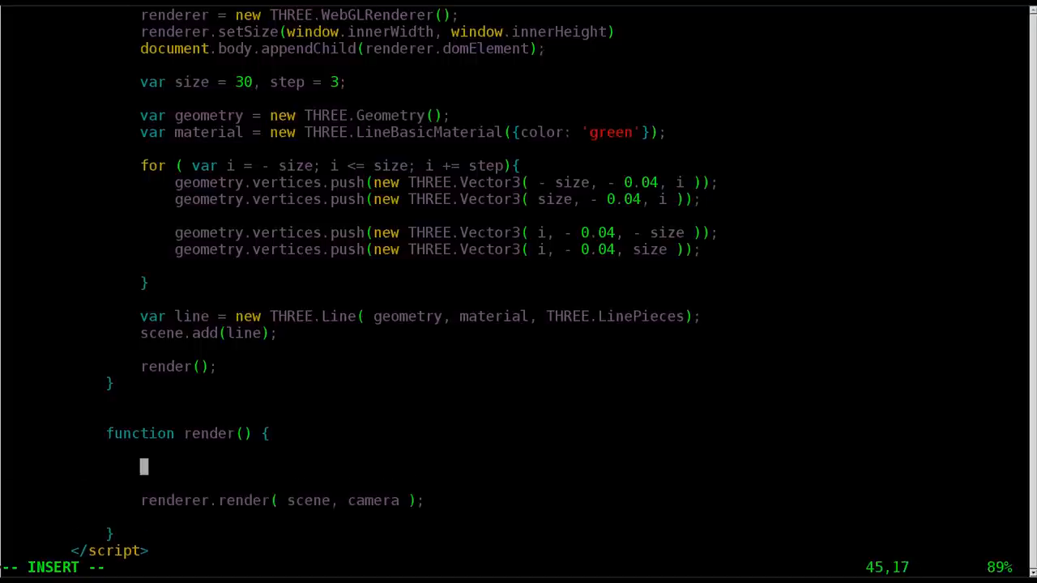
{"action": "type", "text": "va"}
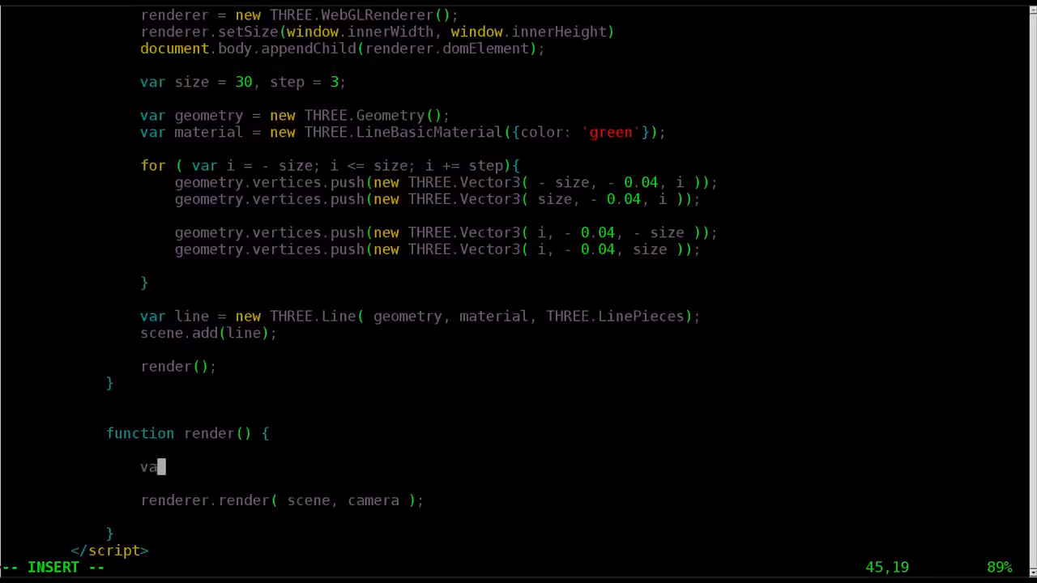
{"action": "type", "text": "tim"}
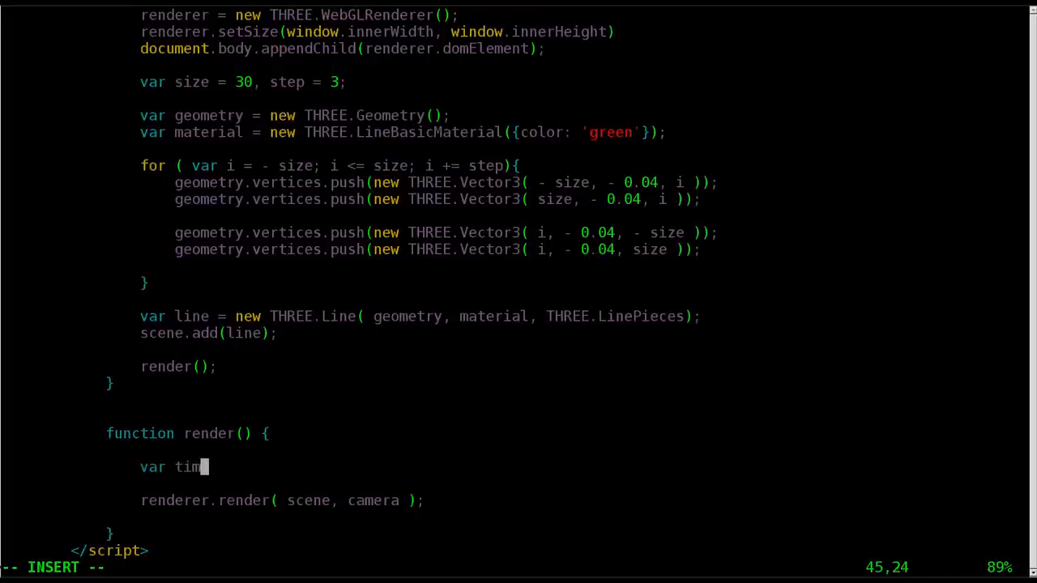
{"action": "type", "text": "er ="}
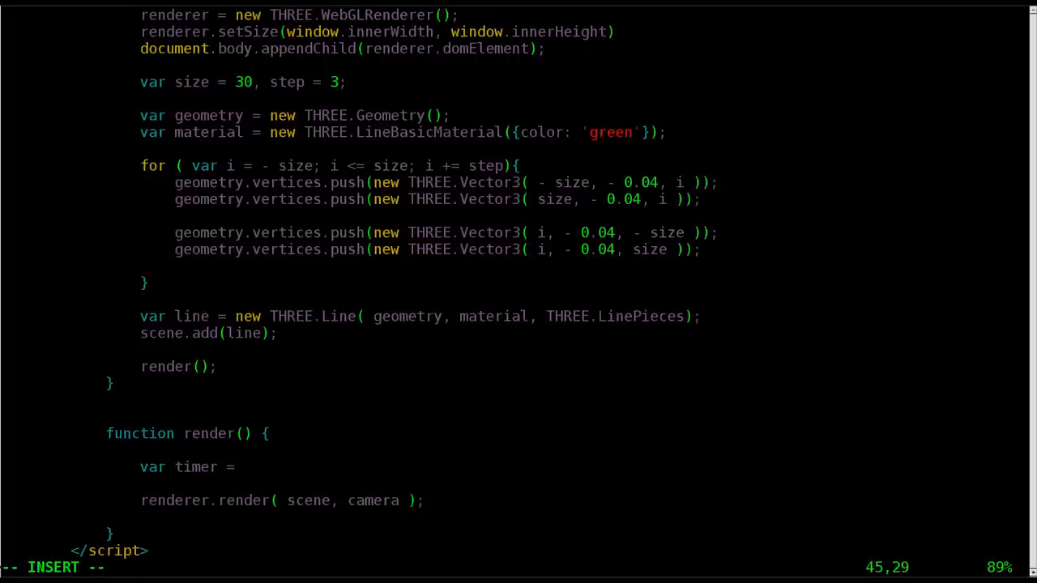
{"action": "mouse_move", "coordinate": [247, 466]}
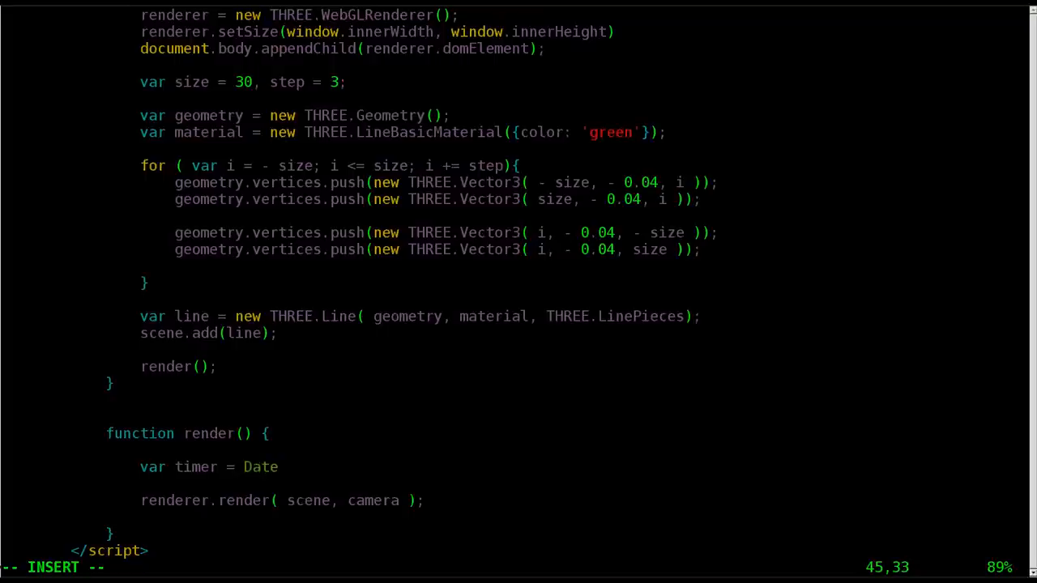
{"action": "type", "text": "."}
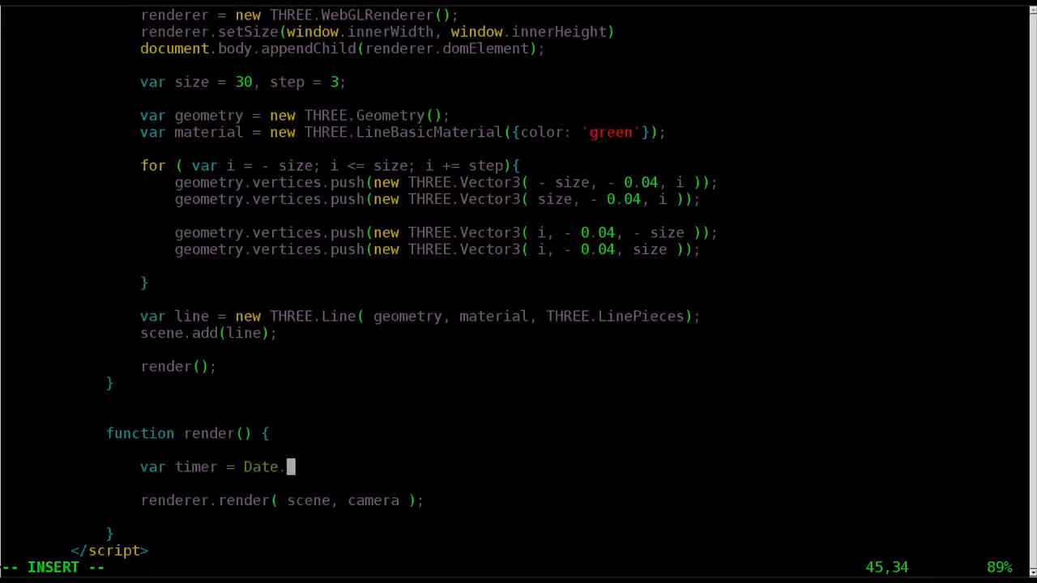
{"action": "type", "text": "now"}
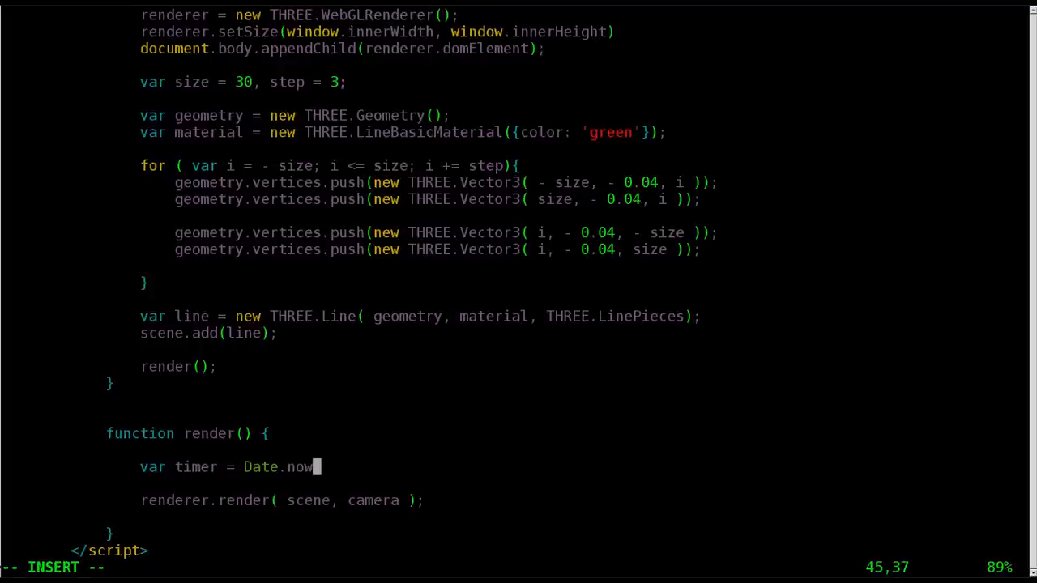
{"action": "type", "text": "() *"}
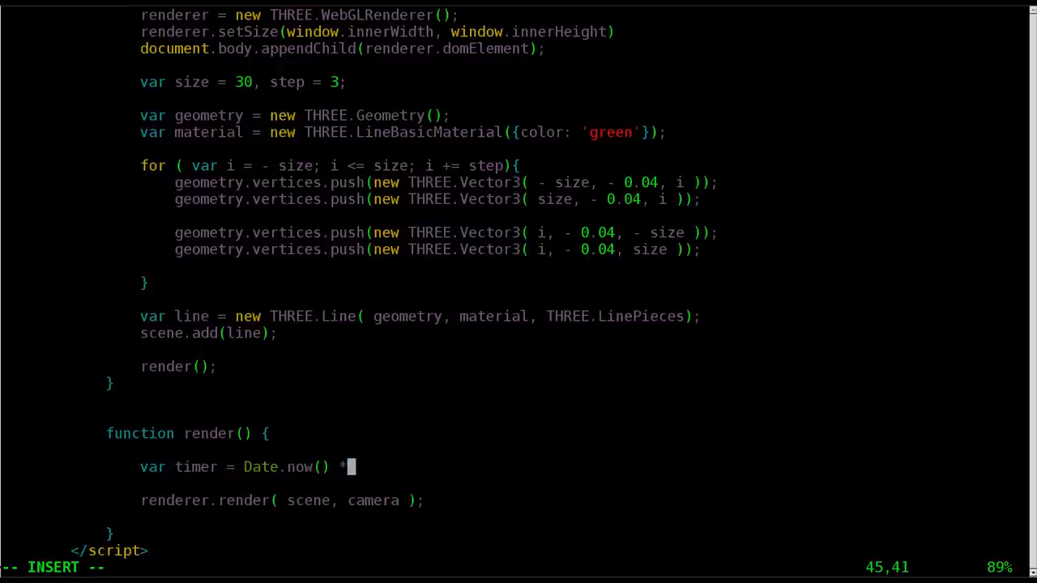
{"action": "type", "text": "0."}
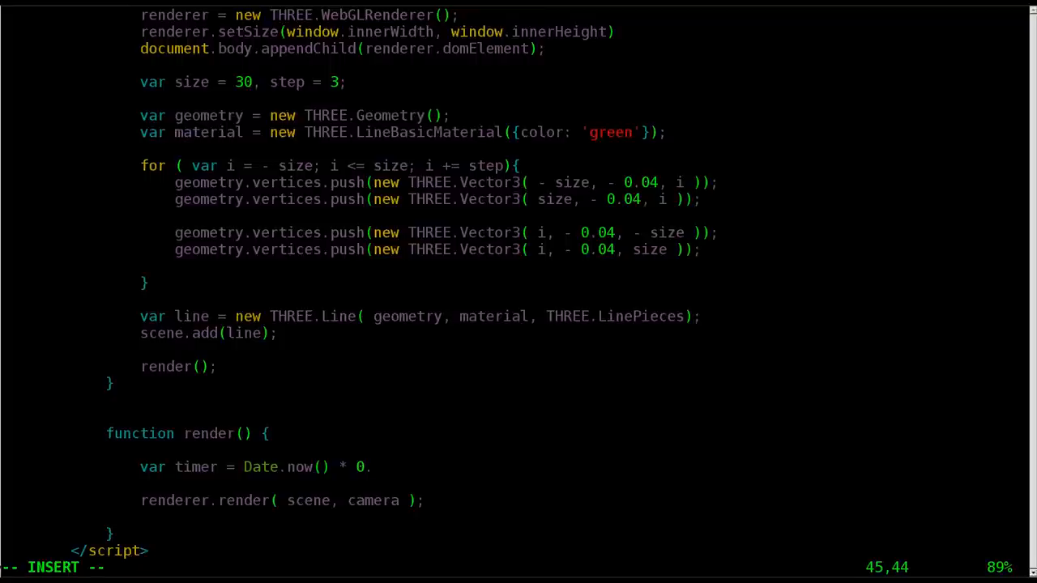
{"action": "type", "text": "0005;"}
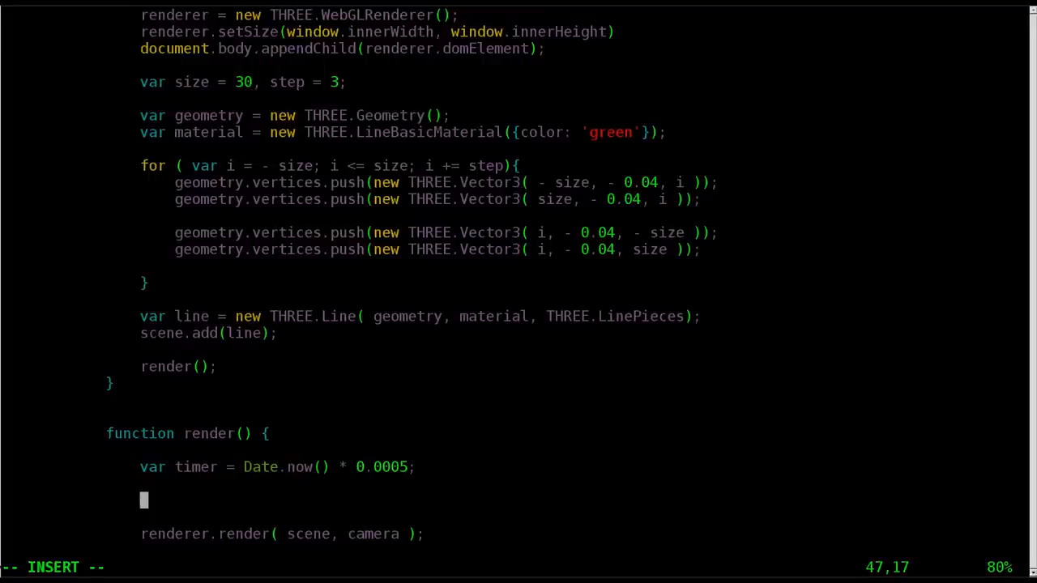
Step: Add camera.position.x = Math.cos( timer ) * 10; after the timer line
{"action": "type", "text": "camera"}
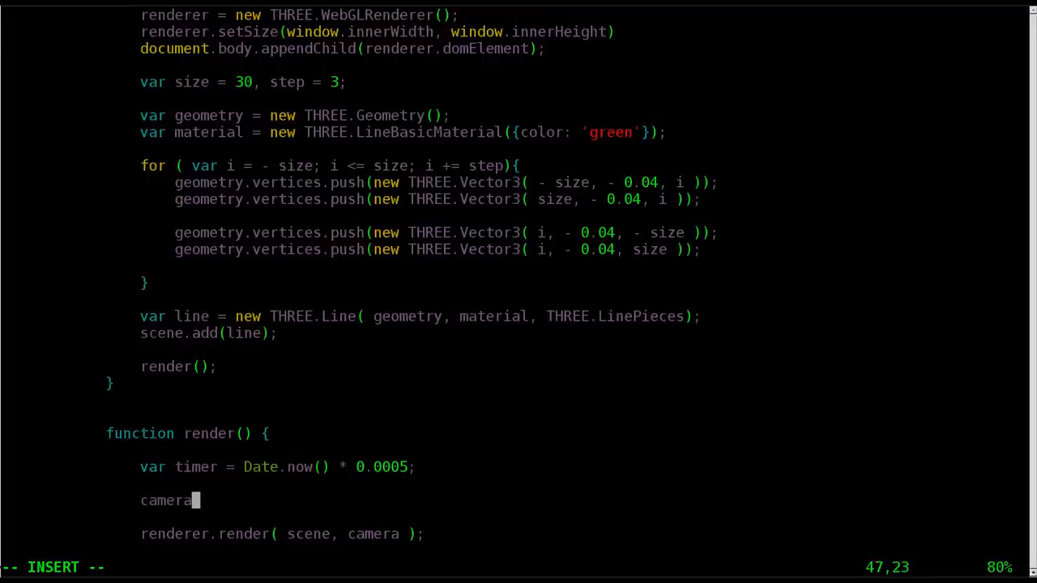
{"action": "type", "text": "."}
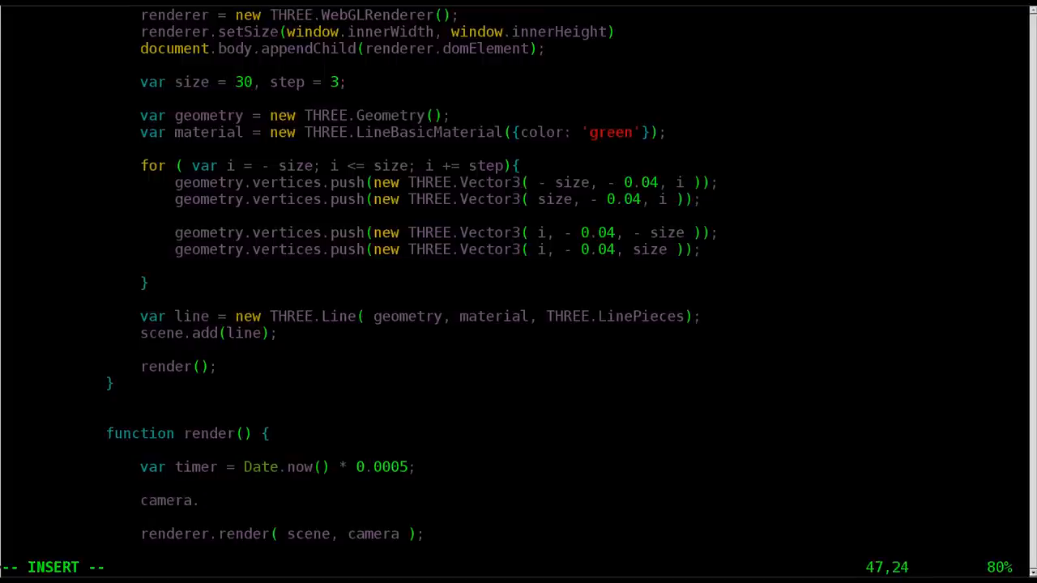
{"action": "type", "text": "positi"}
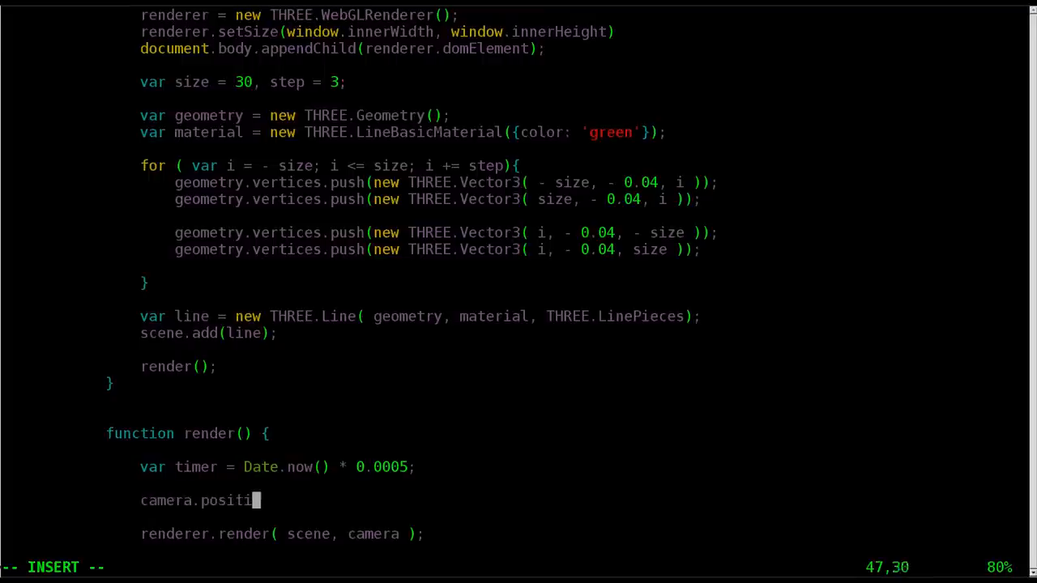
{"action": "type", "text": "on."}
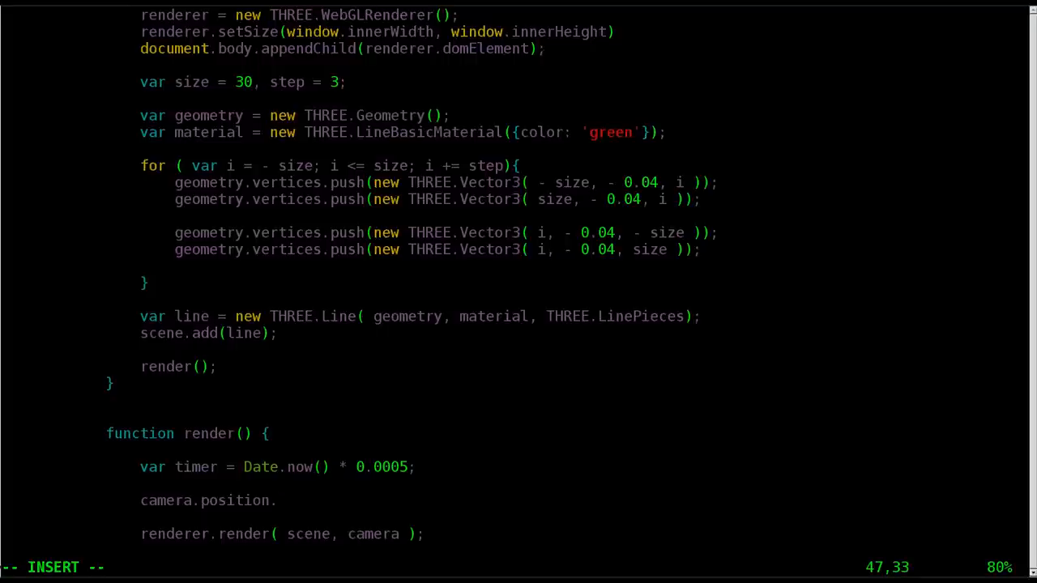
{"action": "type", "text": "x ="}
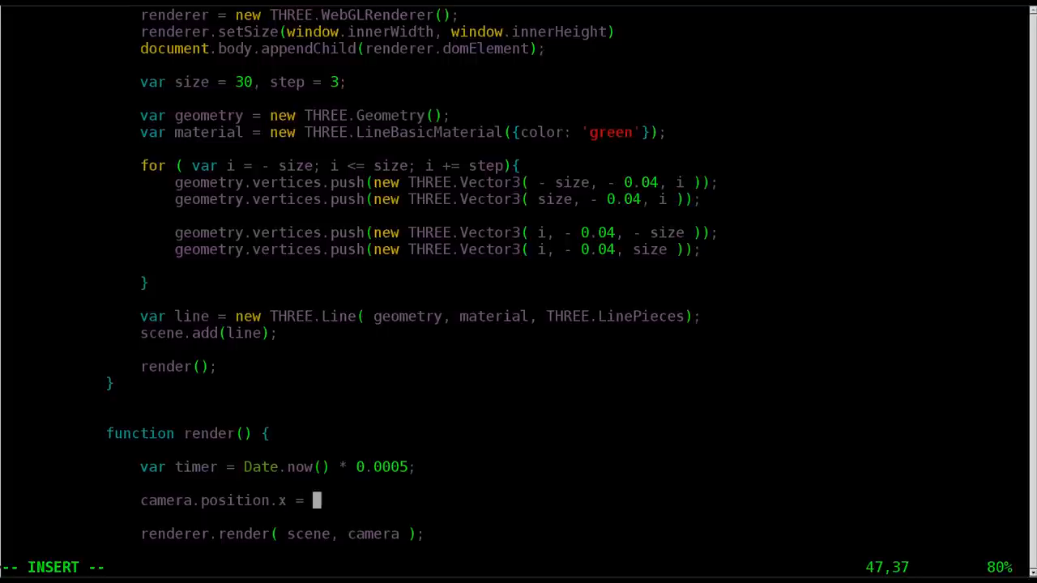
{"action": "type", "text": "Math"}
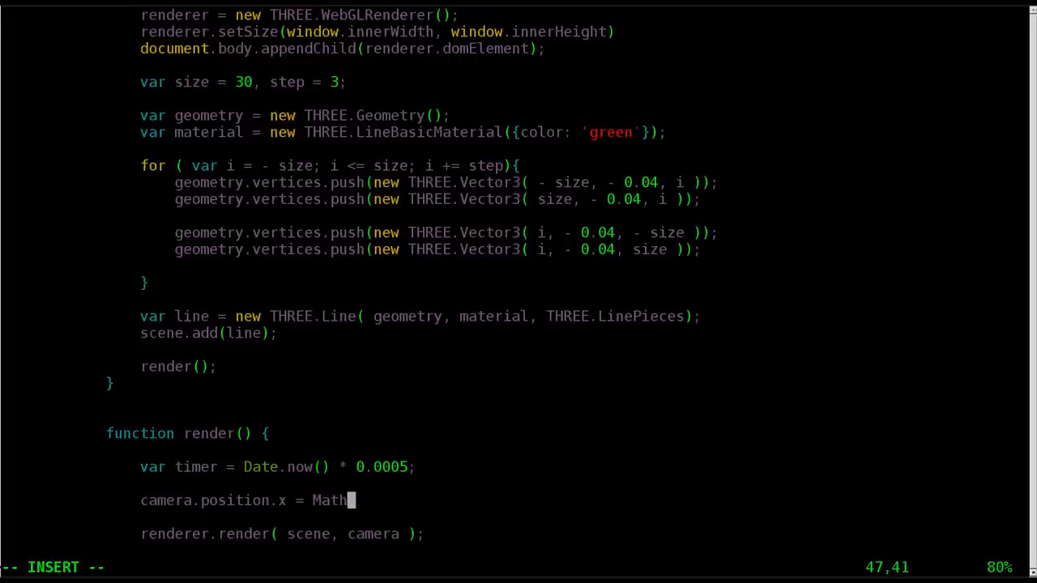
{"action": "type", "text": ".cosd"}
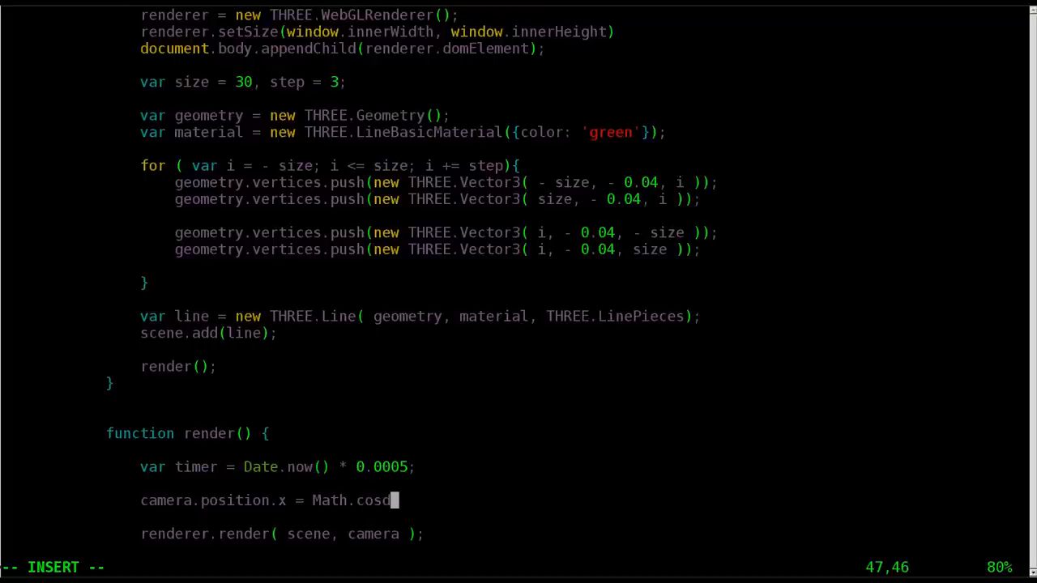
{"action": "key", "text": "BackSpace"}
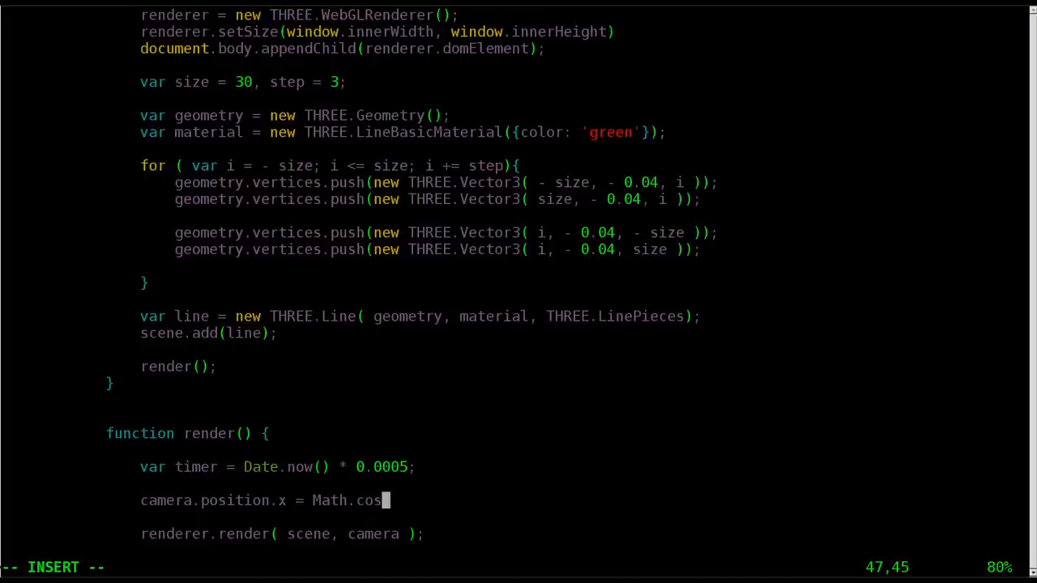
{"action": "type", "text": "( timer"}
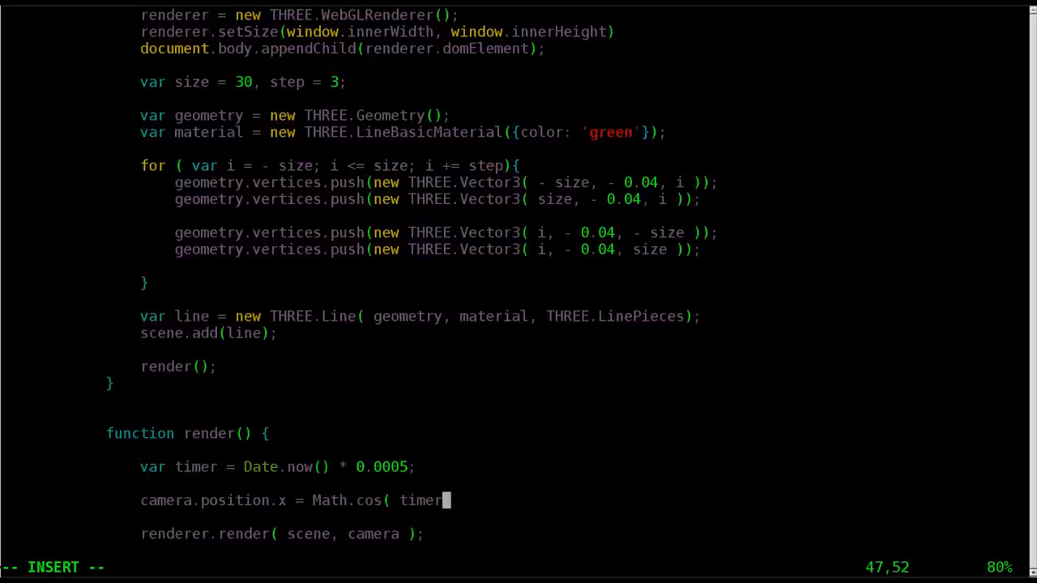
{"action": "type", "text": ")"}
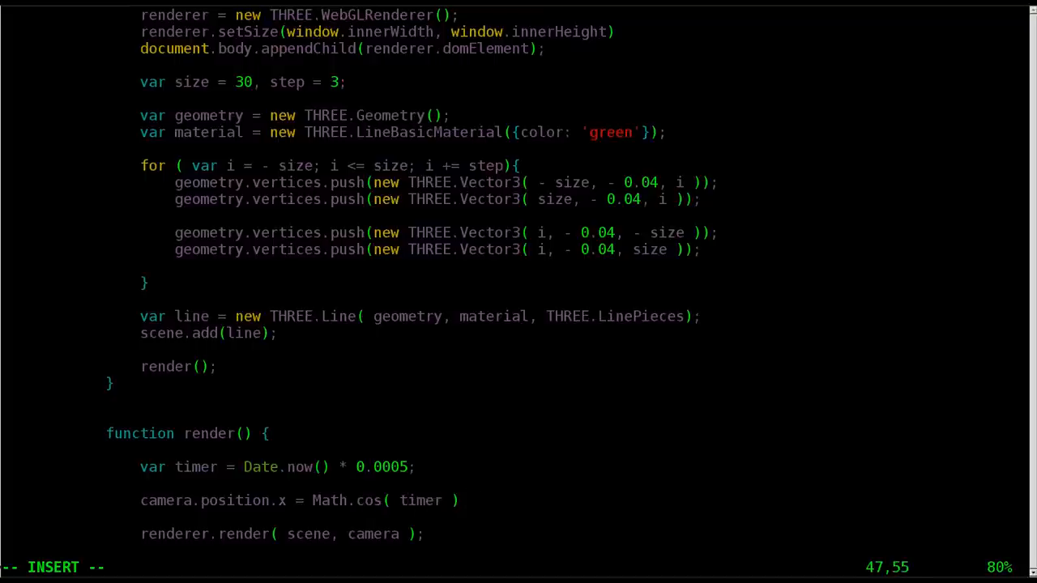
{"action": "type", "text": "*"}
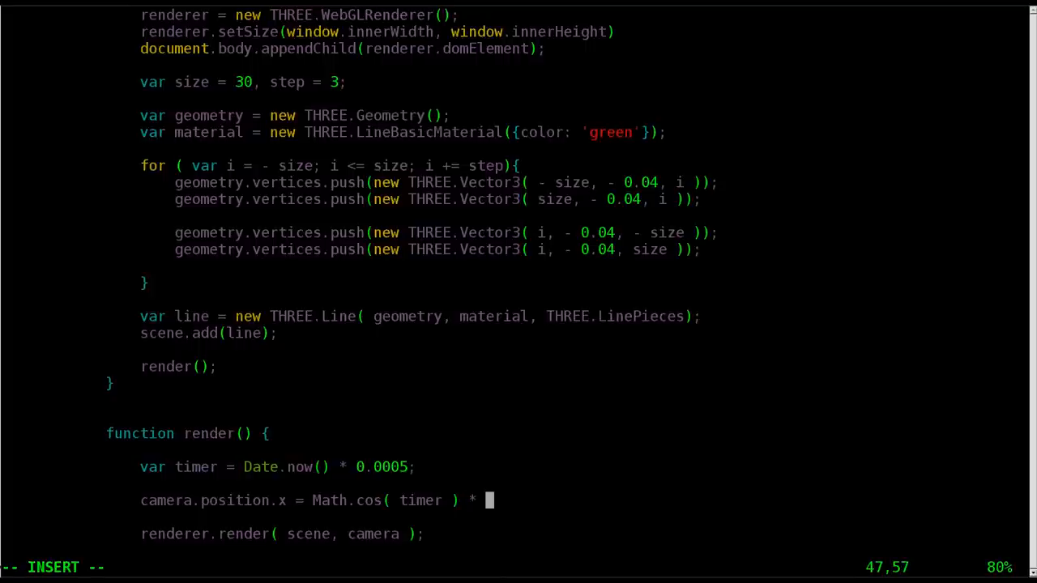
{"action": "type", "text": "10"}
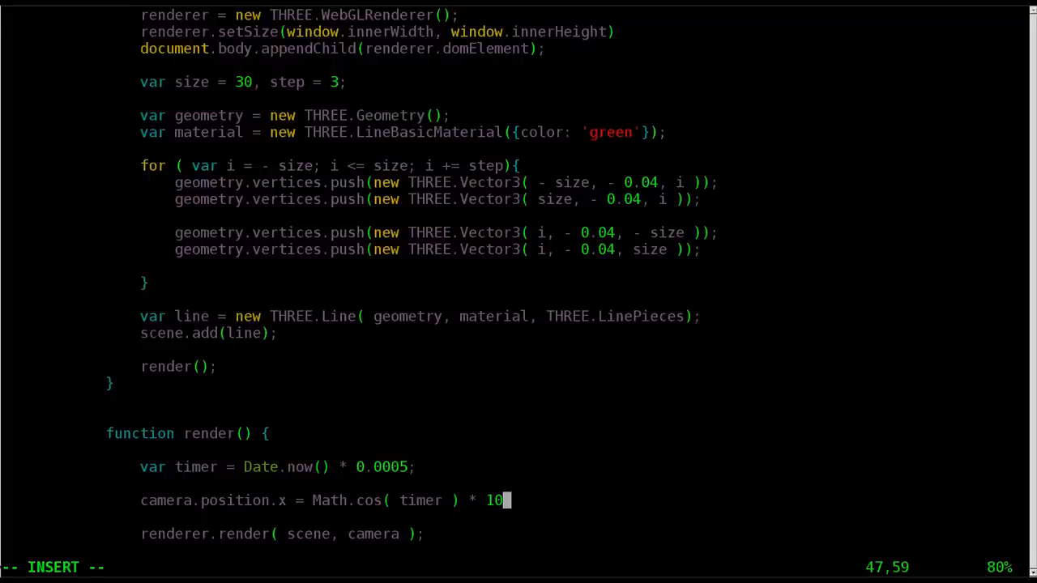
{"action": "type", "text": ";"}
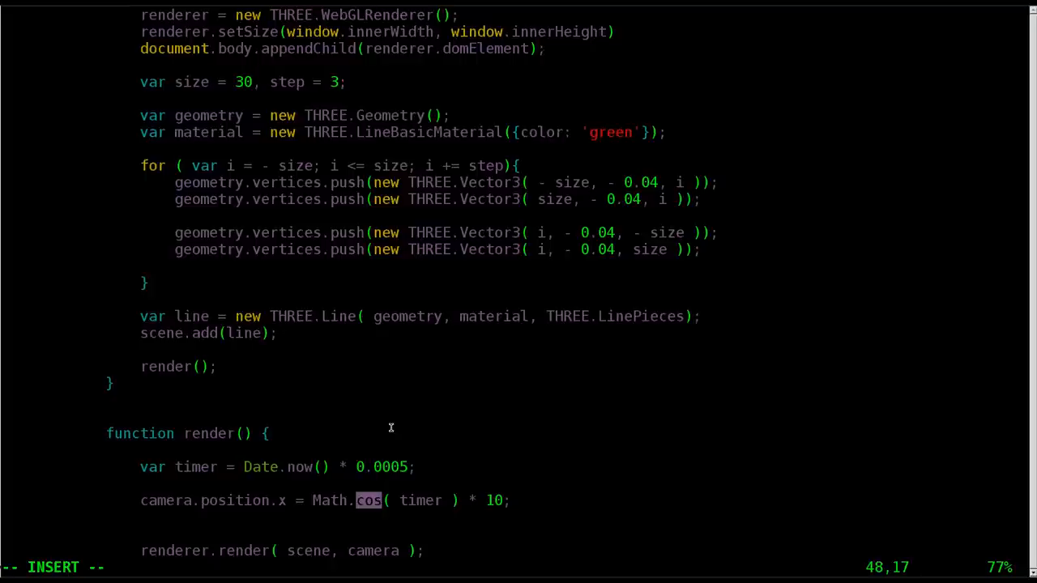
Step: Add camera.position.z = Math.sin( timer ) * 10; beneath the x-position line
{"action": "type", "text": "camera"}
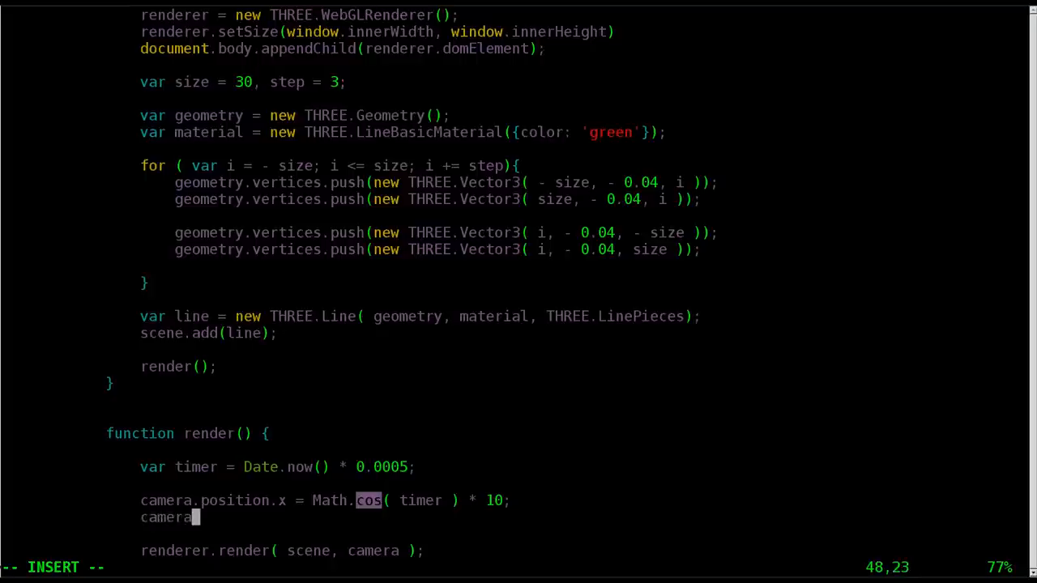
{"action": "type", "text": ".pos"}
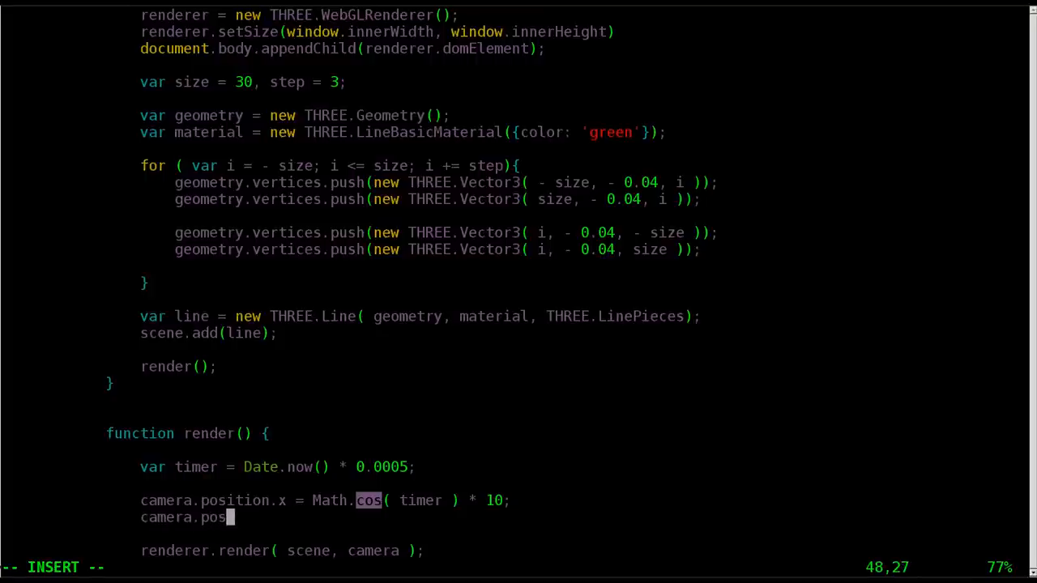
{"action": "type", "text": "ition."}
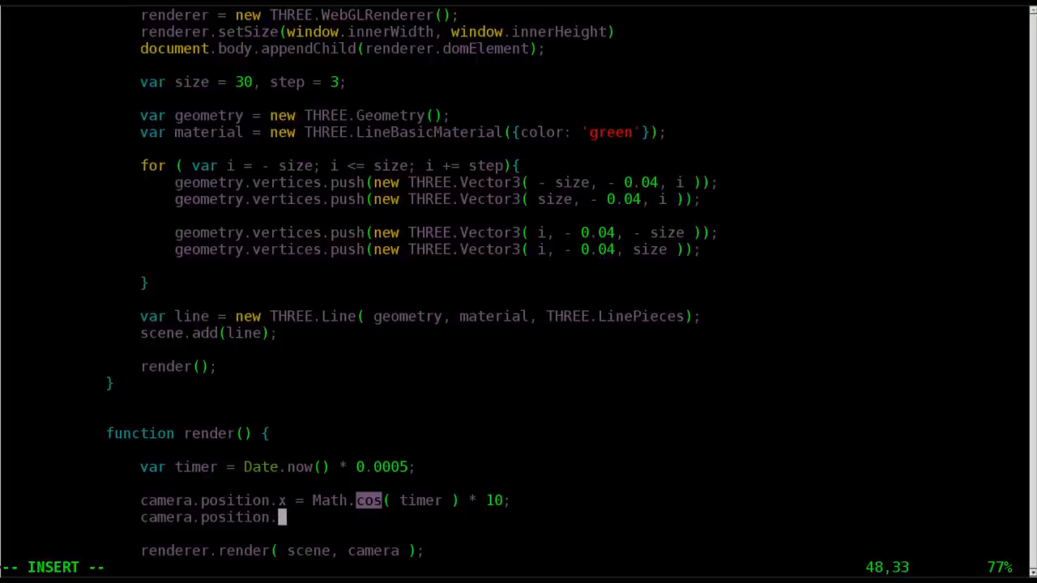
{"action": "type", "text": "z = Math"}
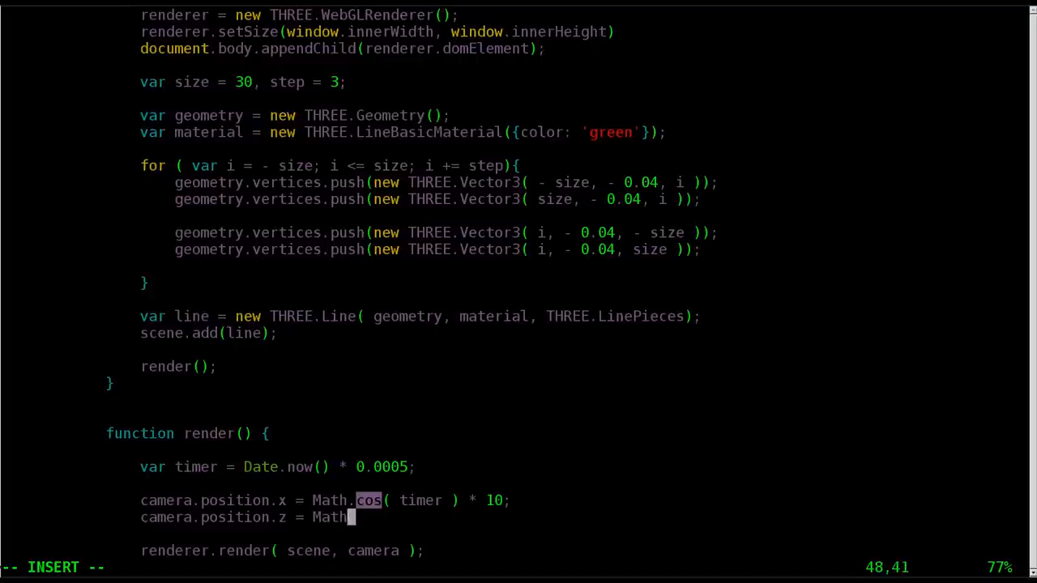
{"action": "type", "text": ".sin("}
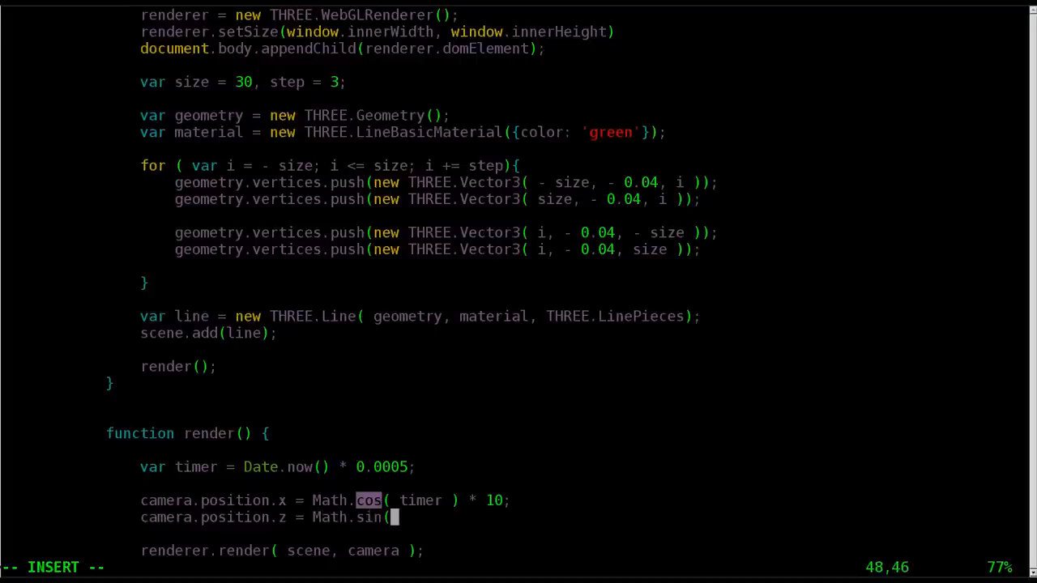
{"action": "type", "text": "timer"}
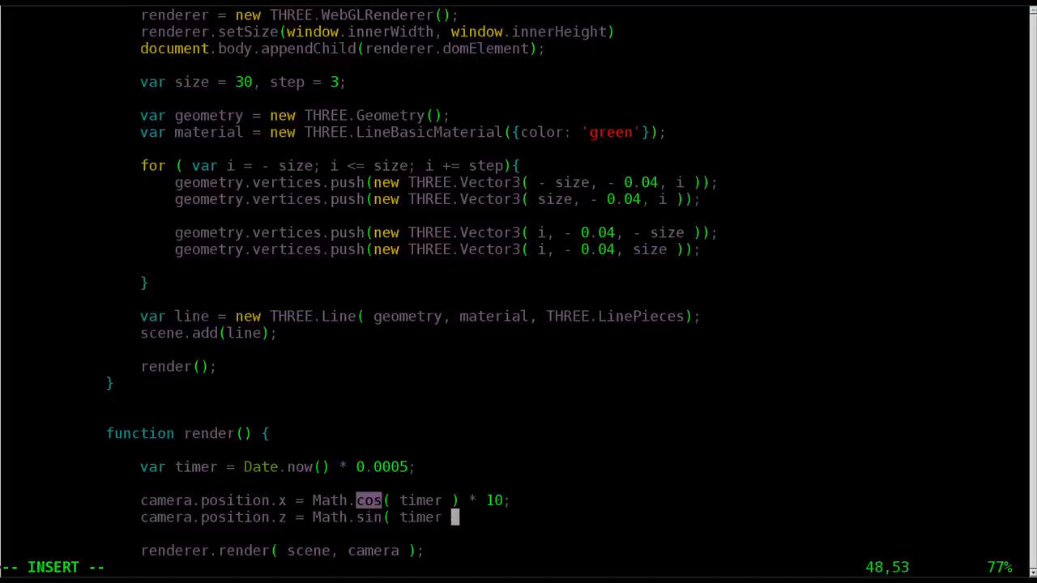
{"action": "type", "text": ") * 10;"}
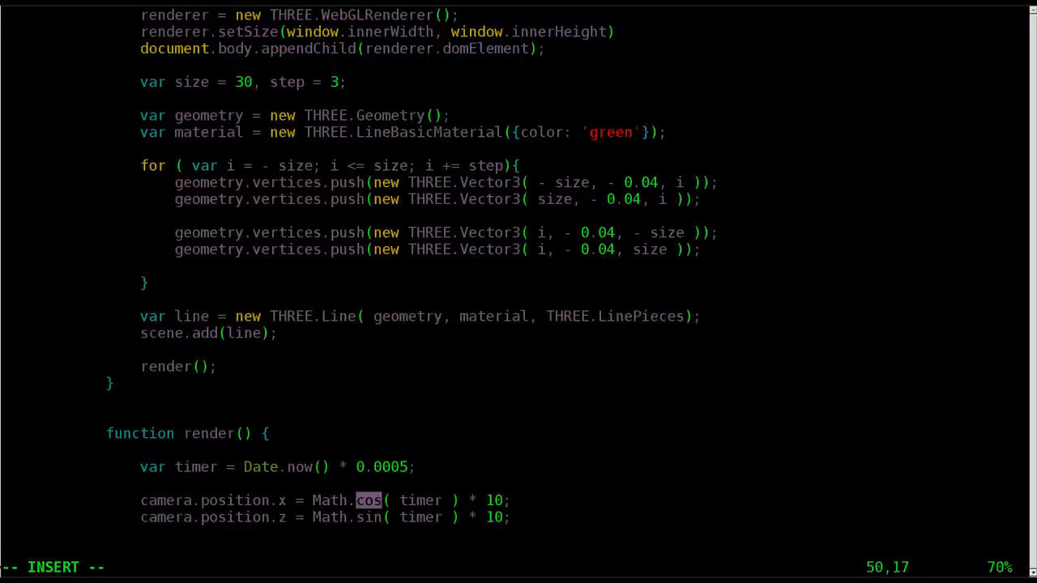
Step: Add camera.lookAt( scene.position ); after the position updates in render()
{"action": "key", "text": "Return"}
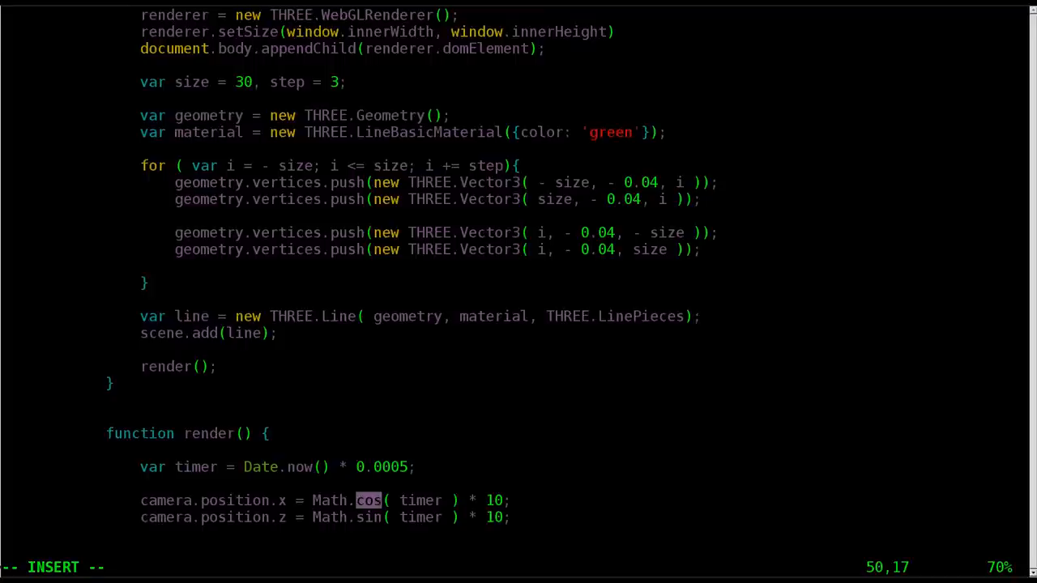
{"action": "type", "text": "camera.positio"}
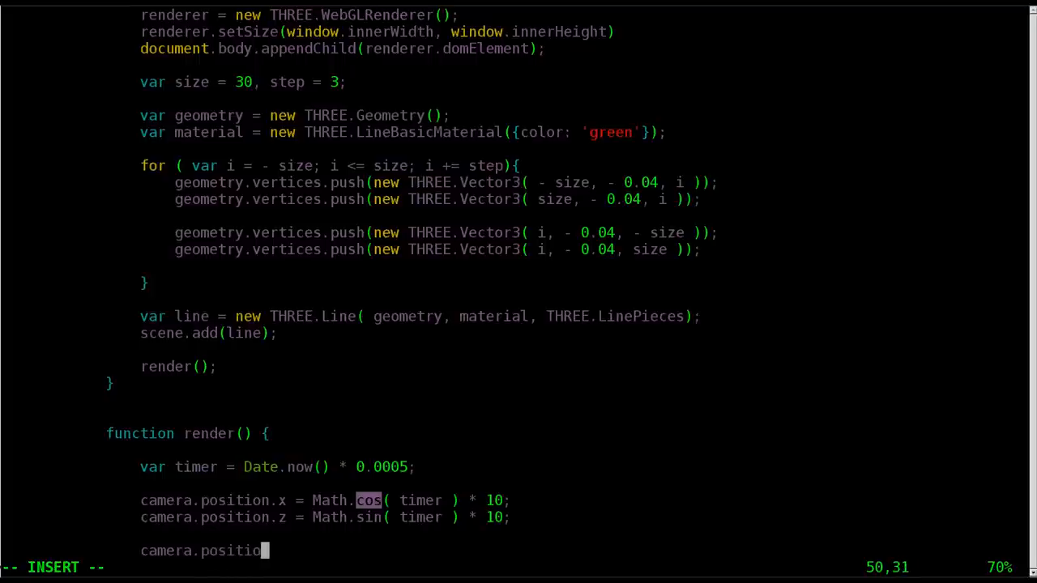
{"action": "type", "text": "n."}
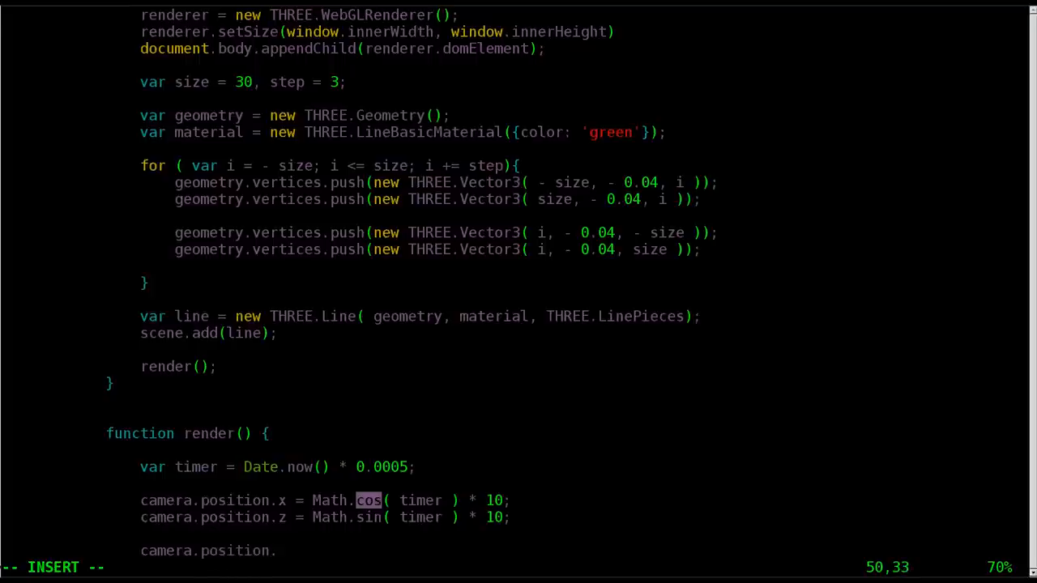
{"action": "key", "text": "BackSpace"}
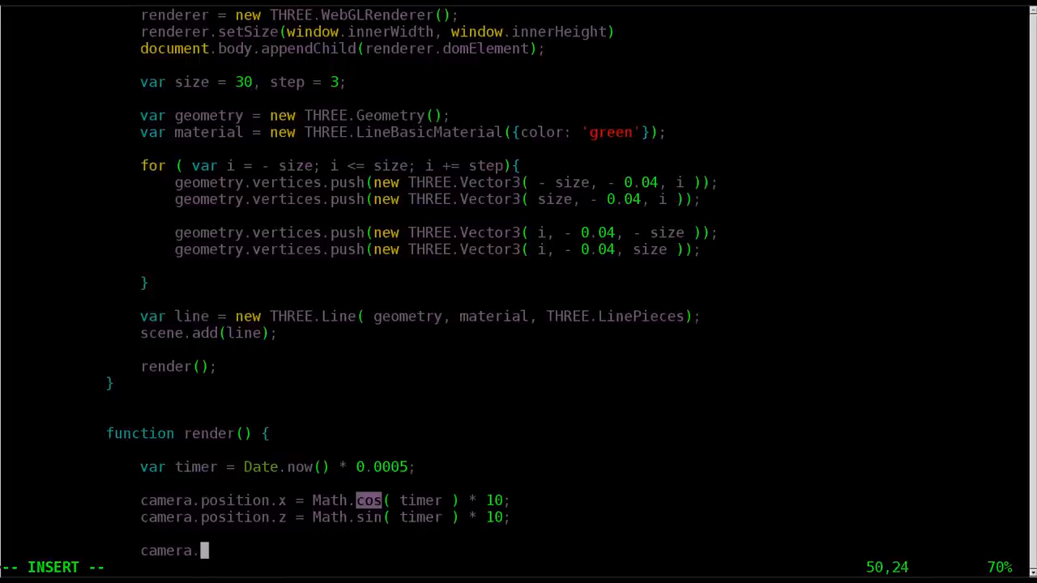
{"action": "type", "text": "look"}
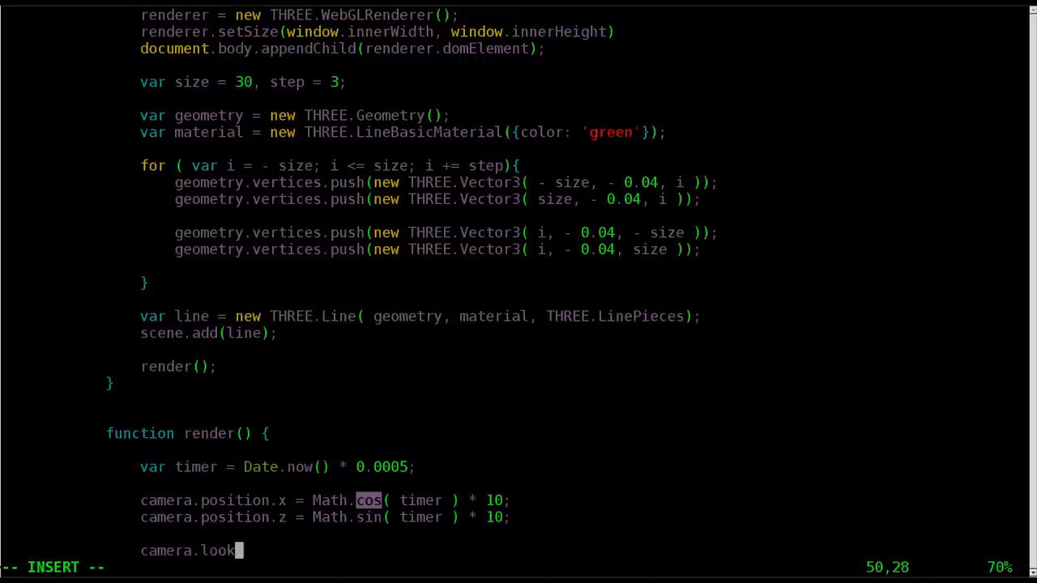
{"action": "type", "text": "At"}
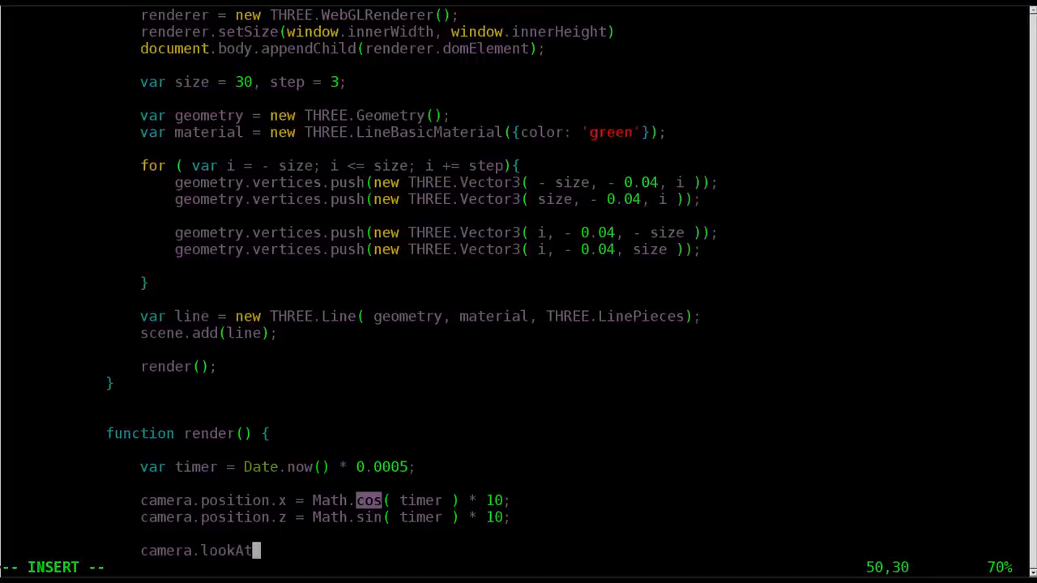
{"action": "type", "text": "( sce"}
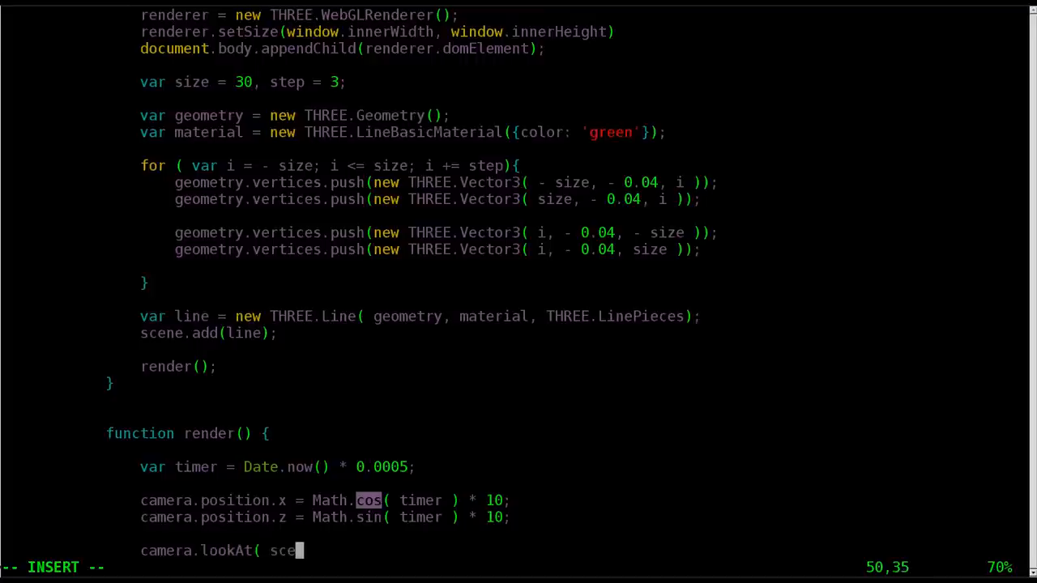
{"action": "type", "text": "ne."}
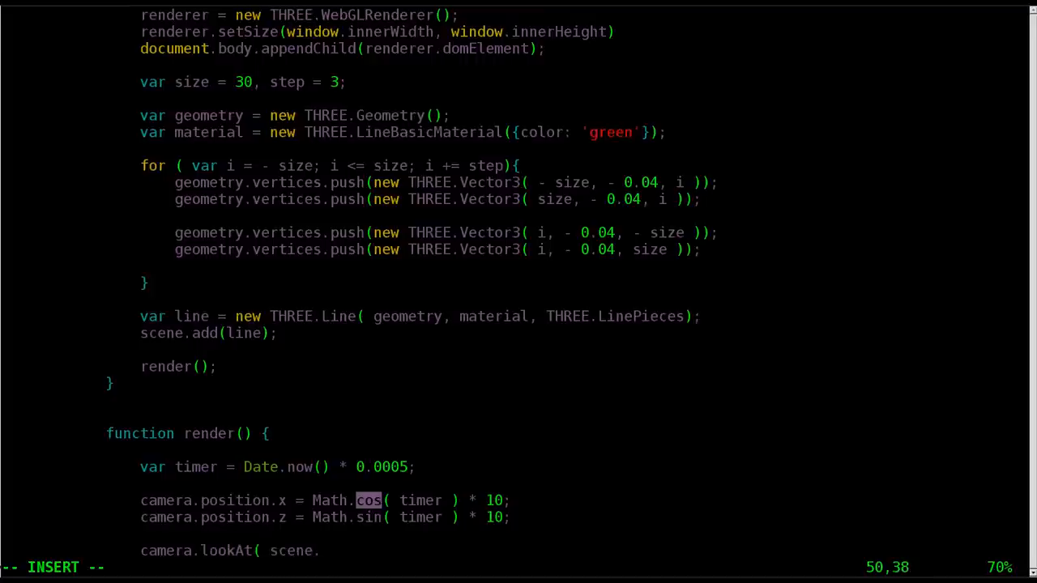
{"action": "type", "text": ","}
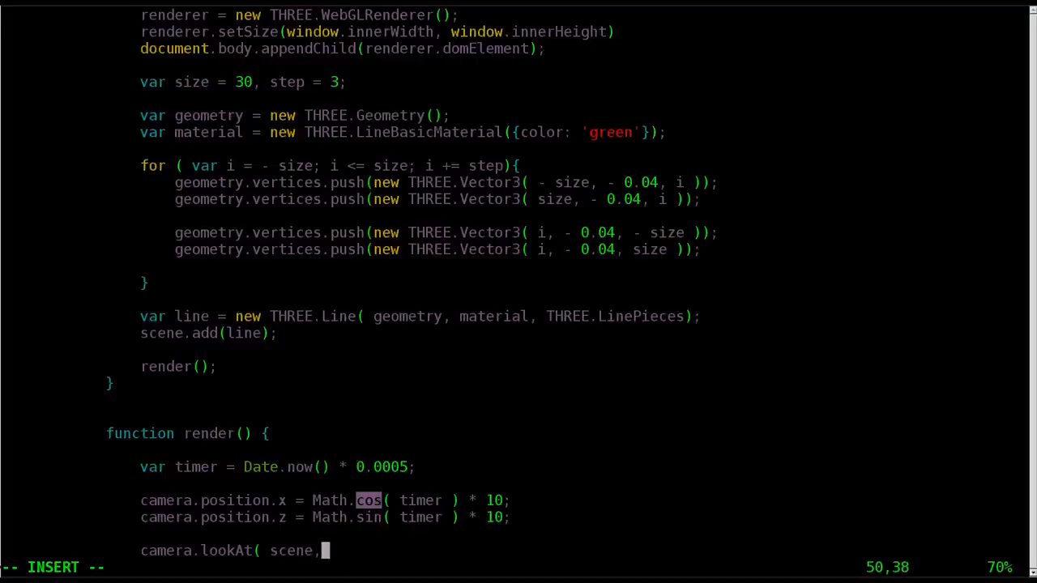
{"action": "type", "text": ".position"}
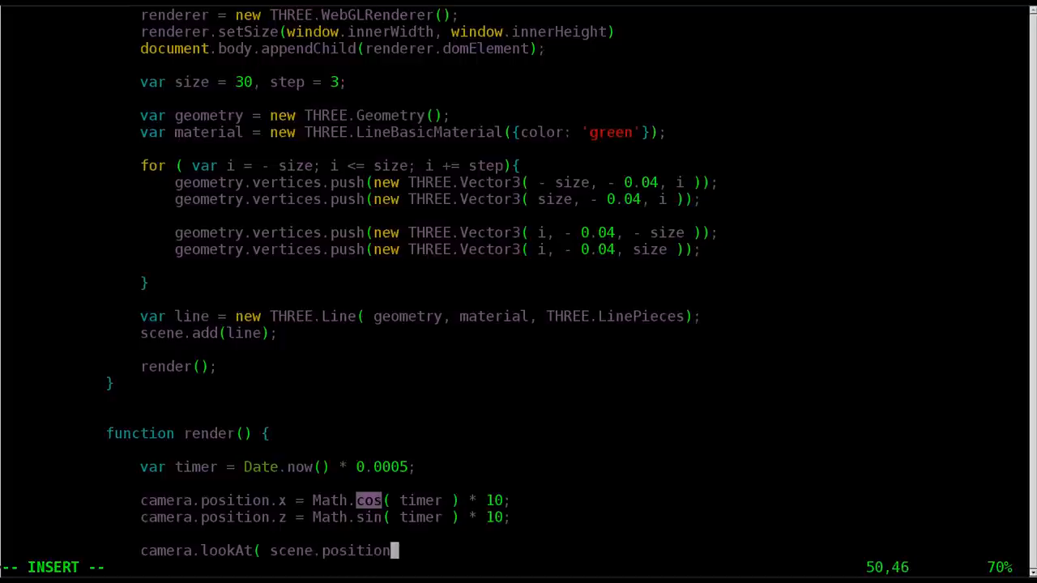
{"action": "type", "text": ");"}
{"action": "type", "text": "renderer.render( scene, camera );"}
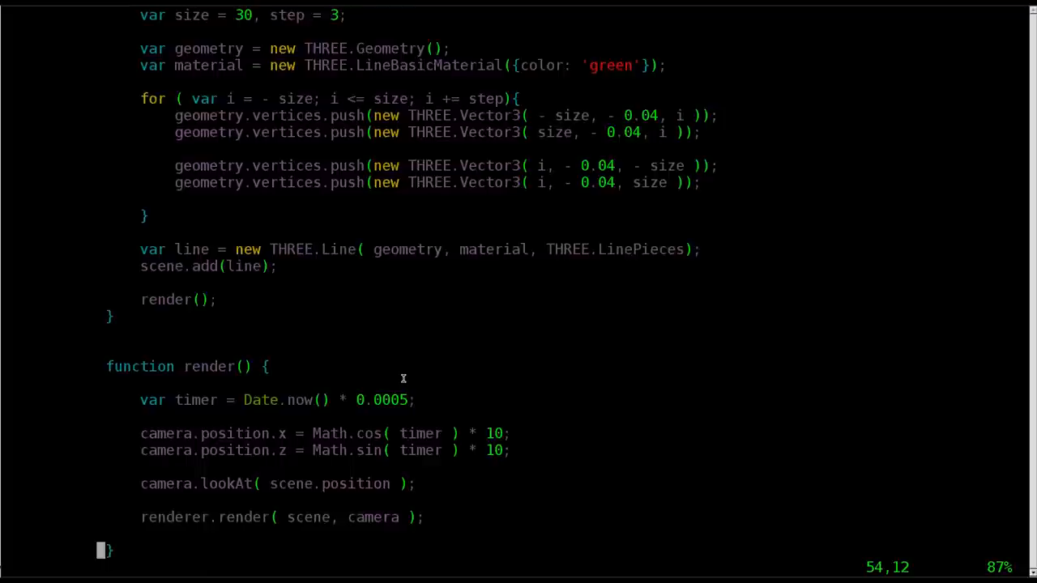
Step: Write function animate() calling requestAnimationFrame( animate ); after init
{"action": "scroll", "scroll_direction": "down", "scroll_amount": 3}
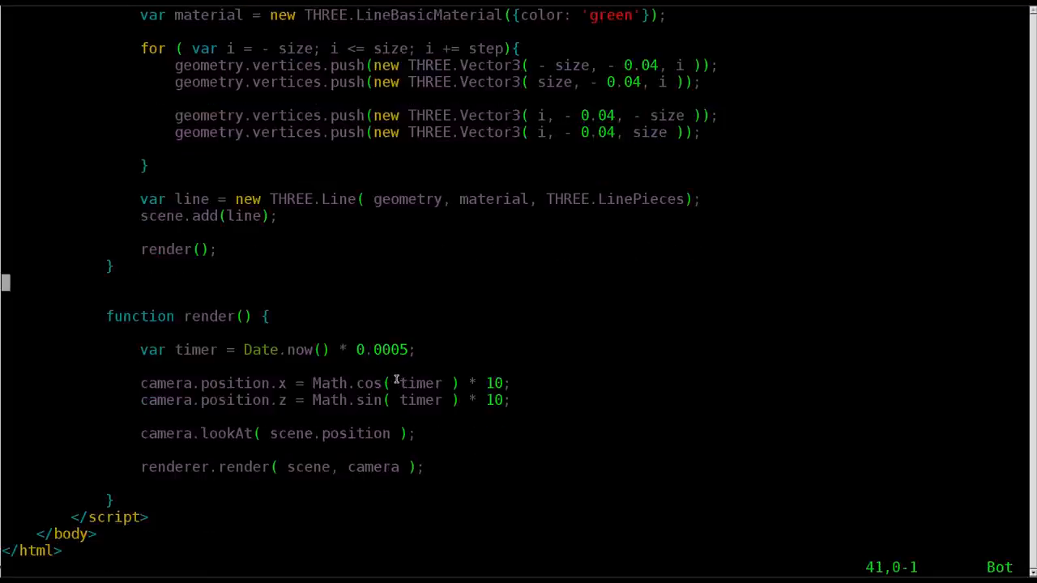
{"action": "key", "text": "i"}
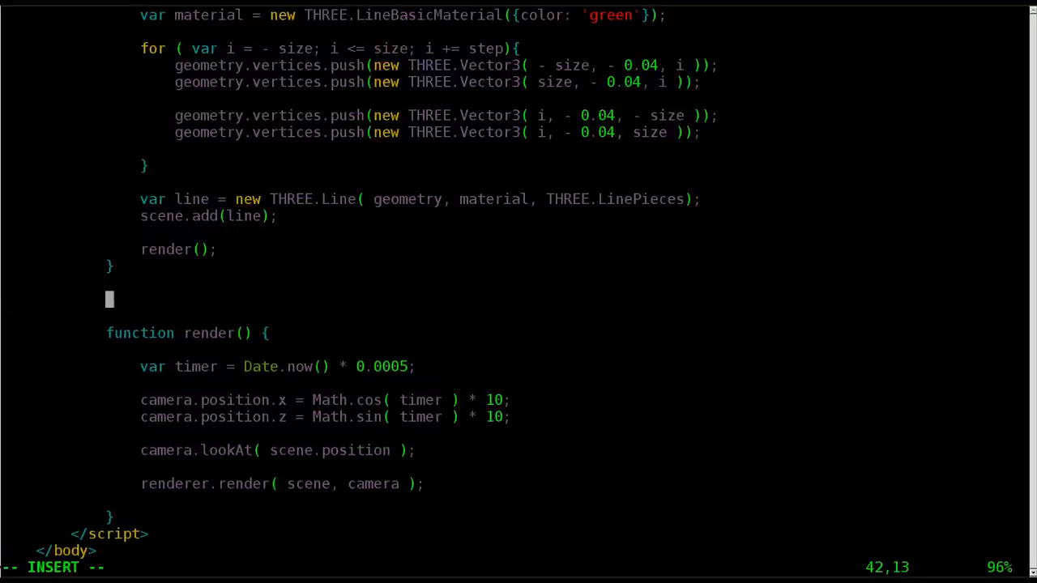
{"action": "type", "text": "function"}
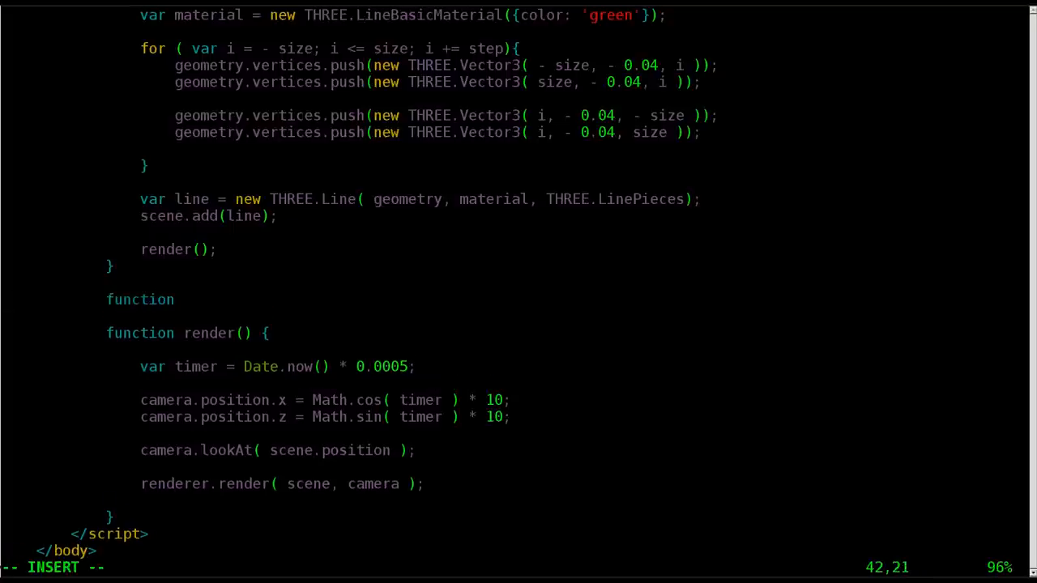
{"action": "type", "text": "ani"}
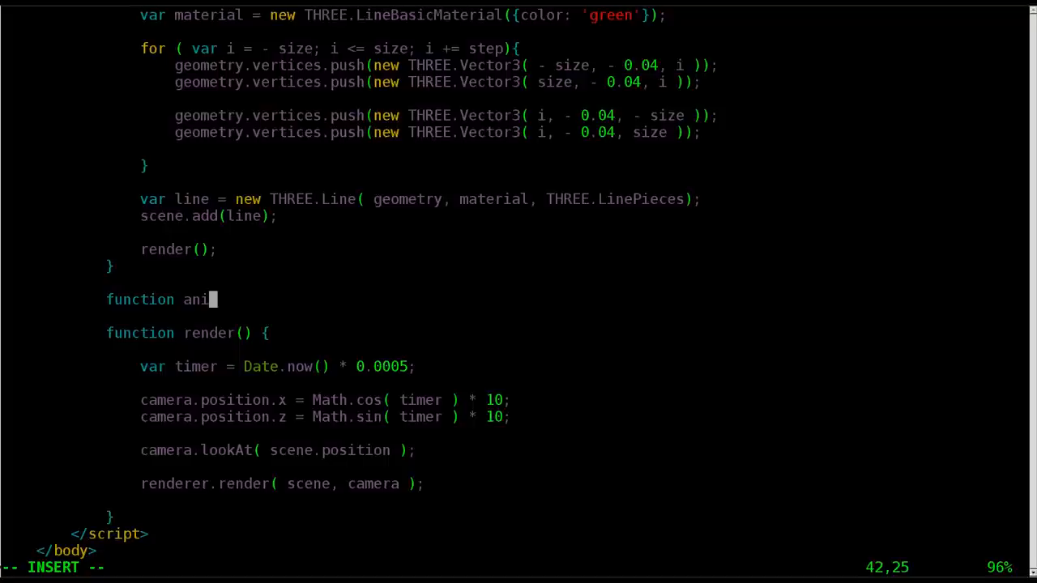
{"action": "type", "text": "mate(){"}
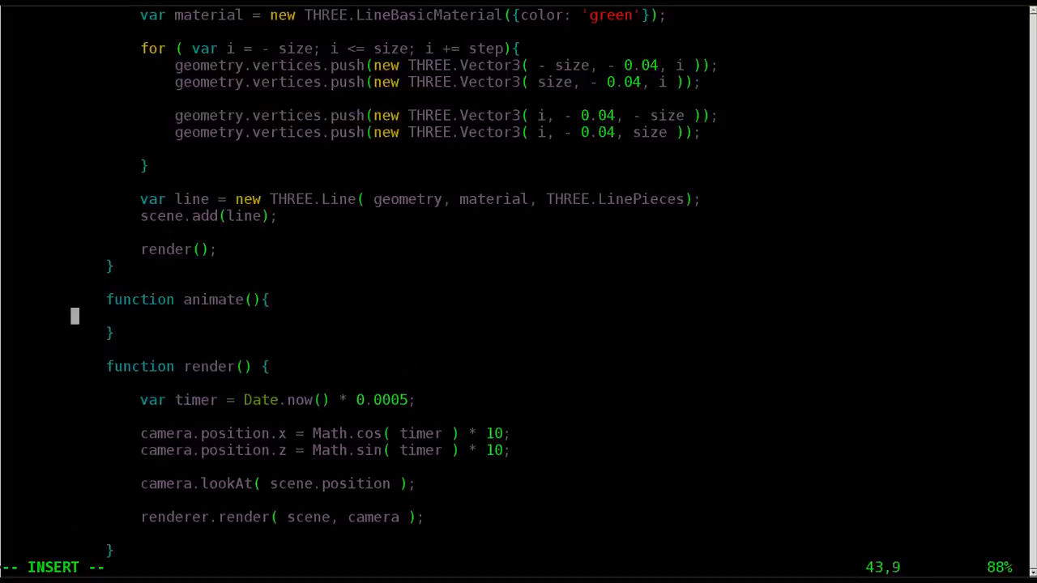
{"action": "type", "text": "request"}
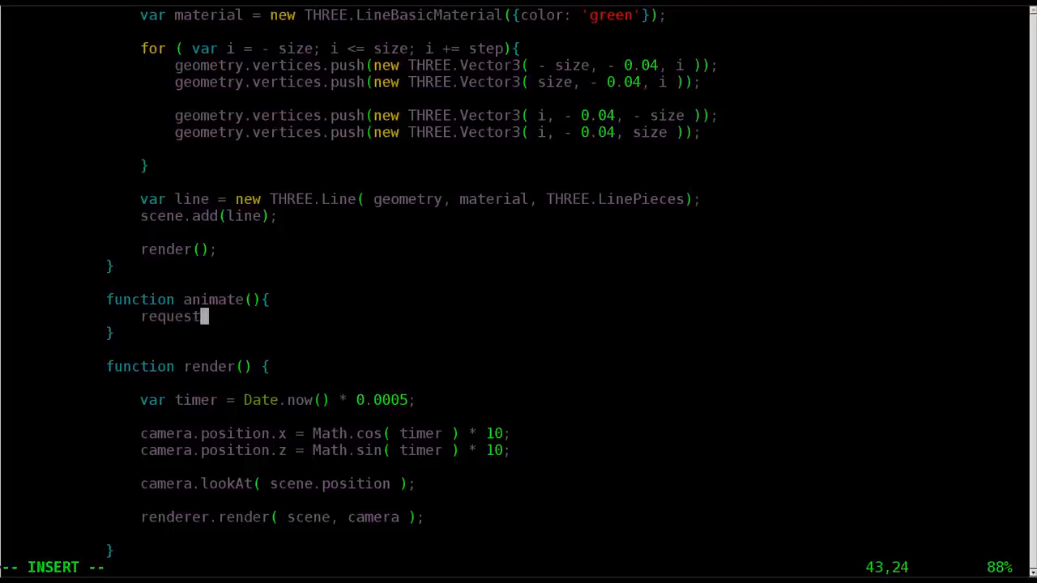
{"action": "type", "text": "Animation"}
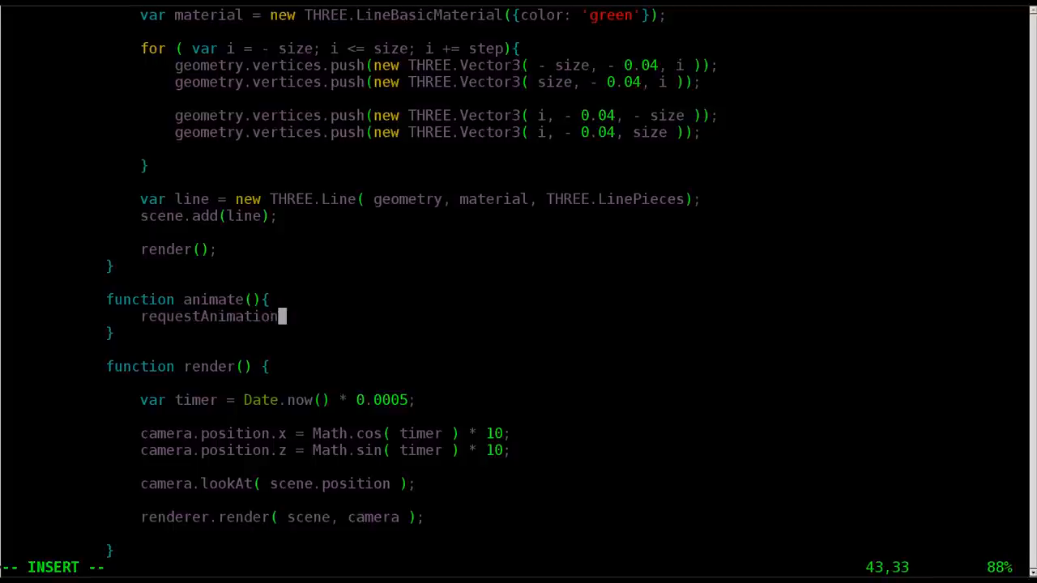
{"action": "type", "text": "Frame"}
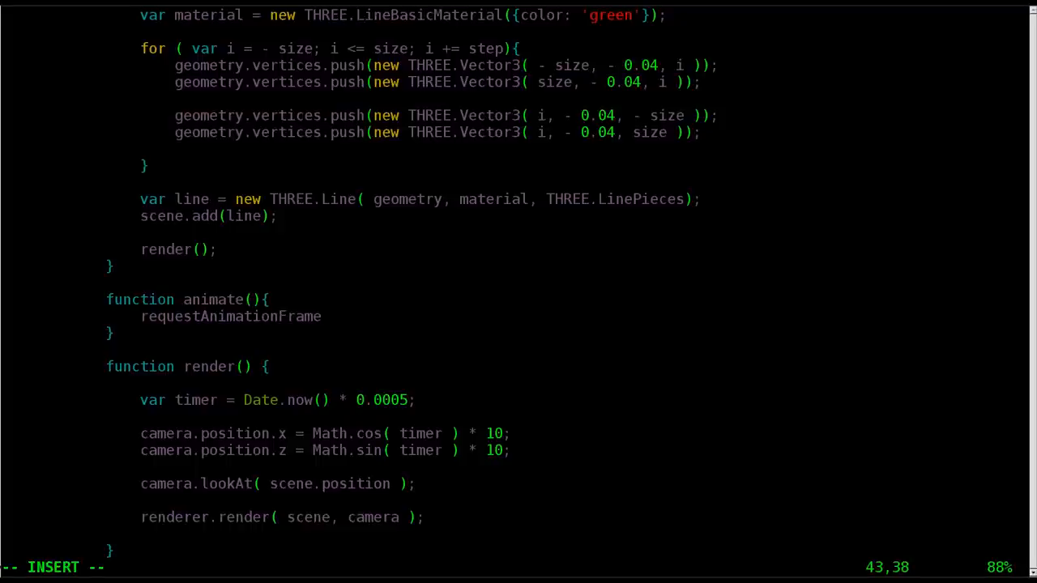
{"action": "type", "text": "( animate );"}
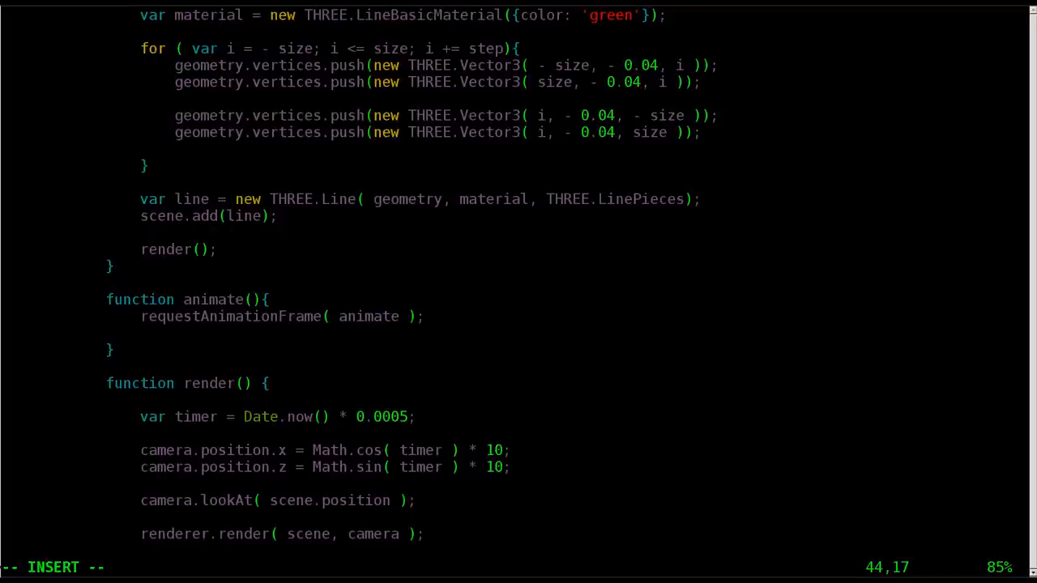
Step: Add a render(); call inside the animate function
{"action": "type", "text": "ren"}
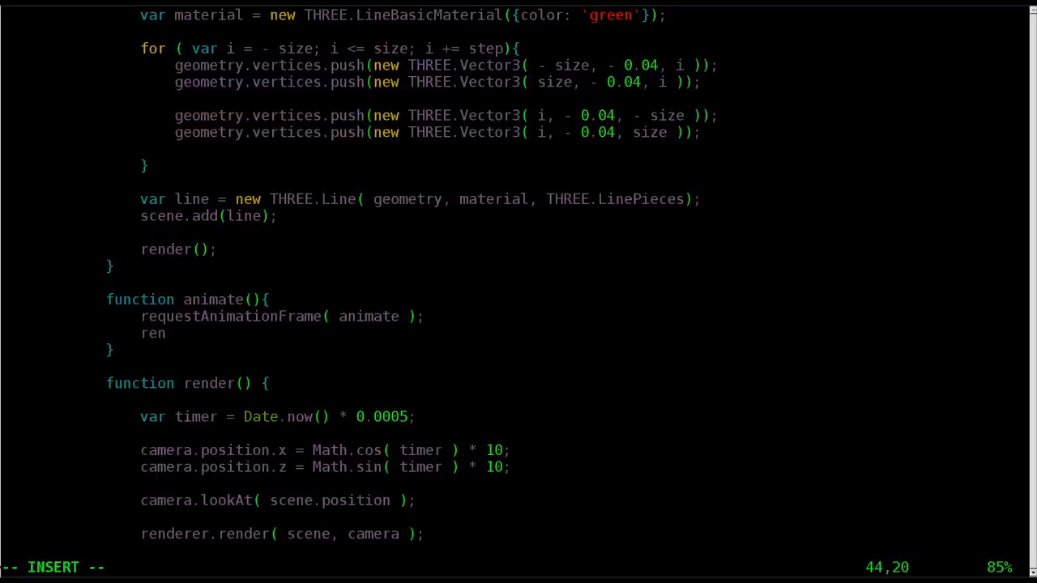
{"action": "type", "text": "der();"}
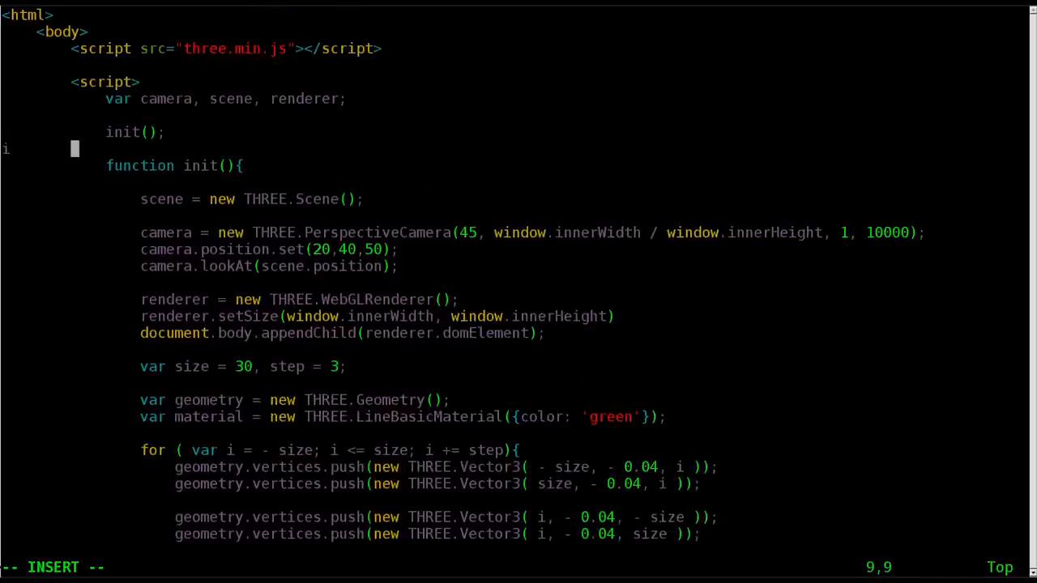
Step: Call animate(); right after init(); at the top of the script and review the file
{"action": "type", "text": "a"}
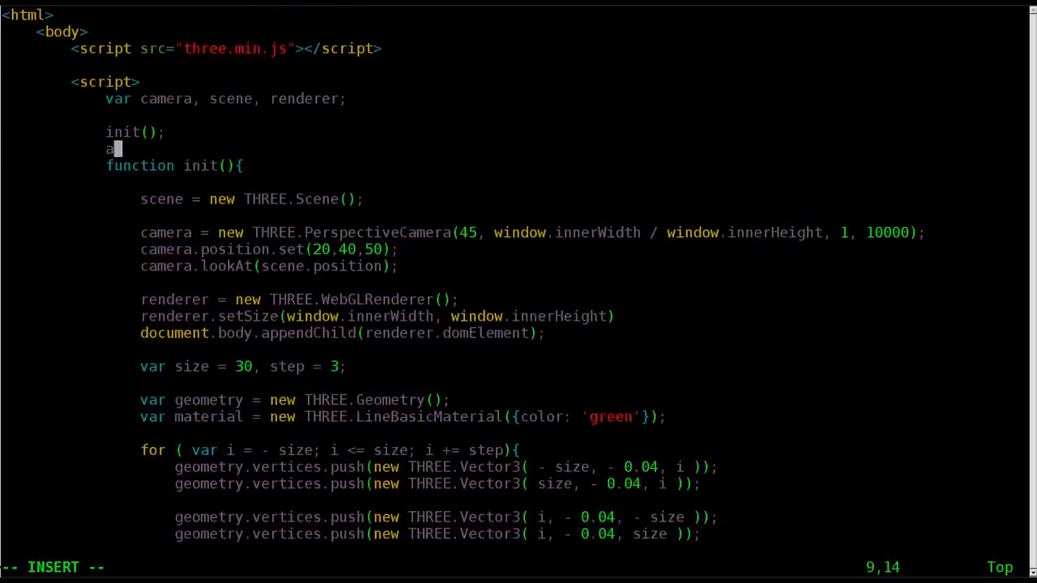
{"action": "type", "text": "ni"}
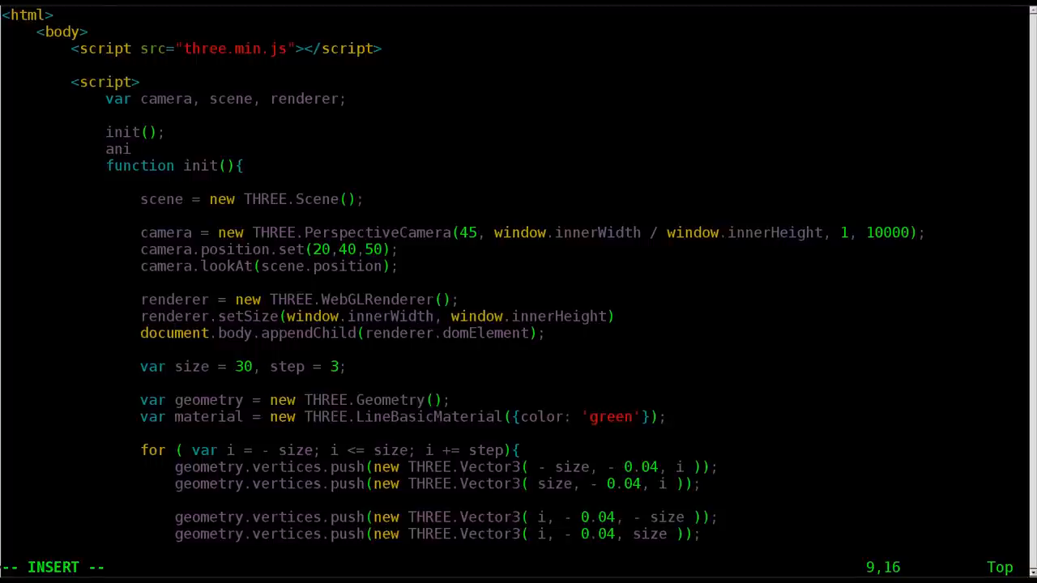
{"action": "type", "text": "ma"}
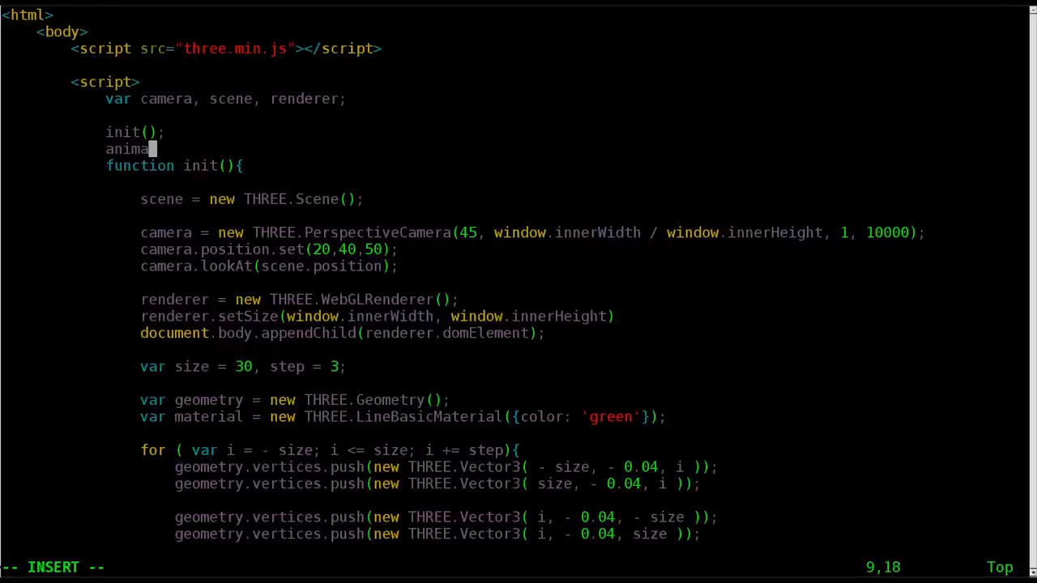
{"action": "type", "text": "te();"}
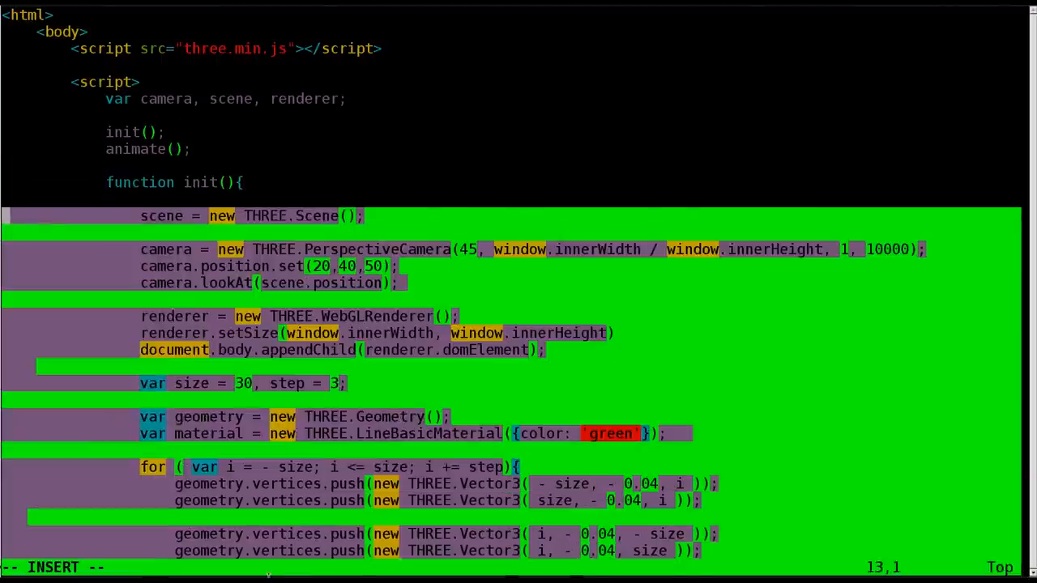
{"action": "scroll", "scroll_direction": "down", "scroll_amount": 3}
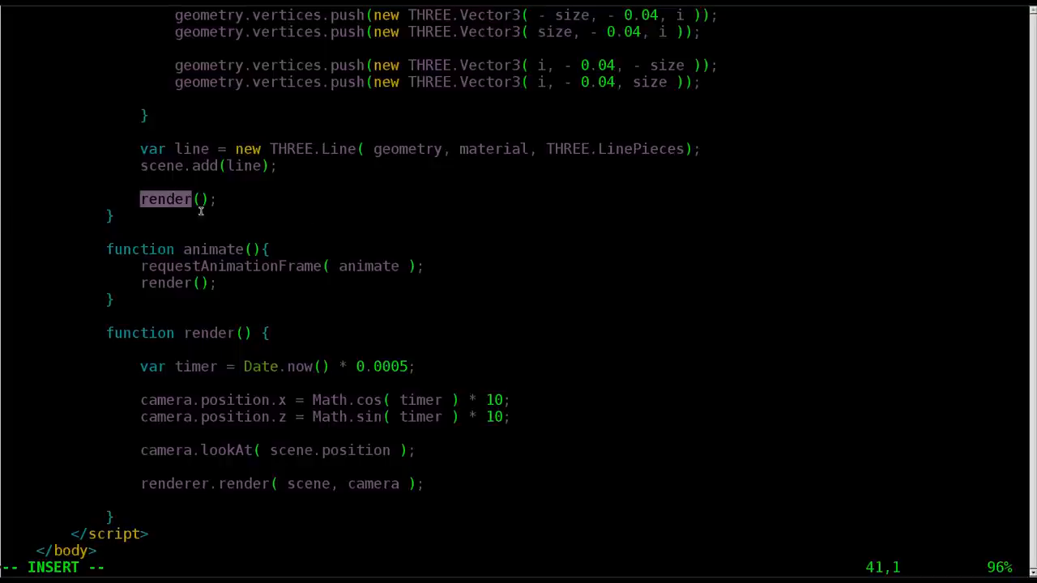
{"action": "scroll", "scroll_direction": "up", "scroll_amount": 3}
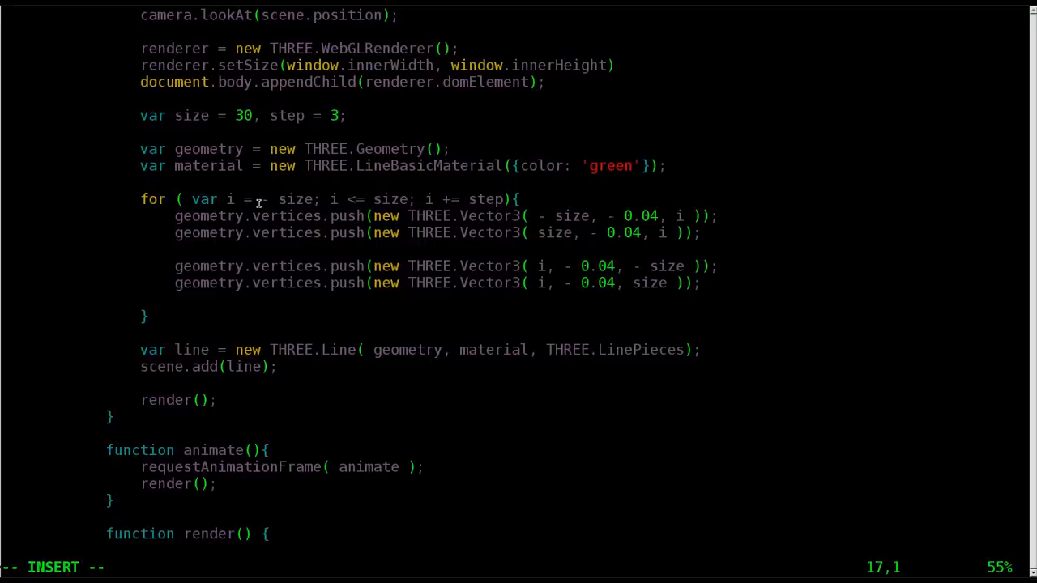
{"action": "scroll", "scroll_direction": "up", "scroll_amount": 3}
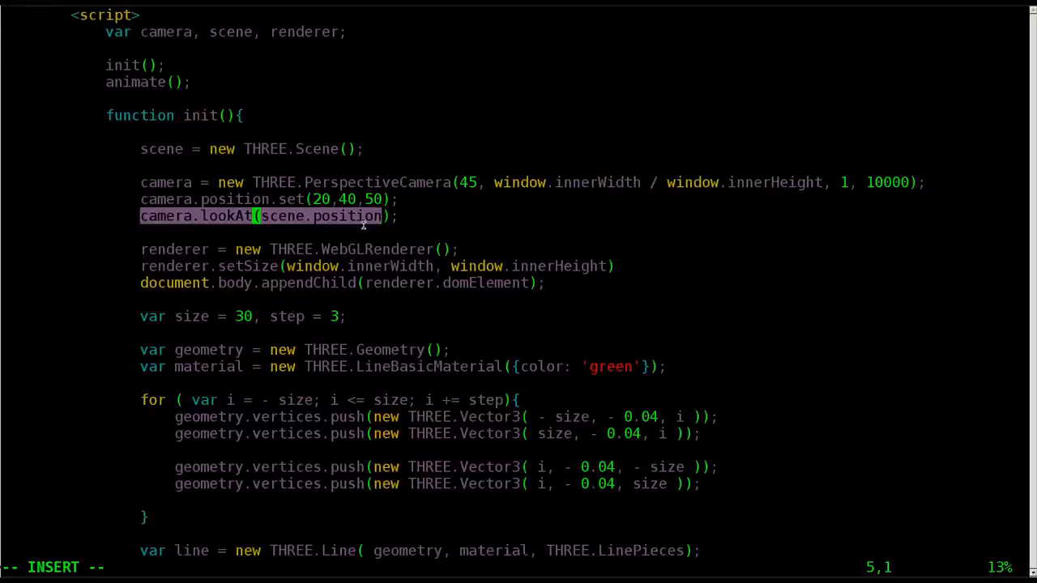
{"action": "mouse_move", "coordinate": [227, 223]}
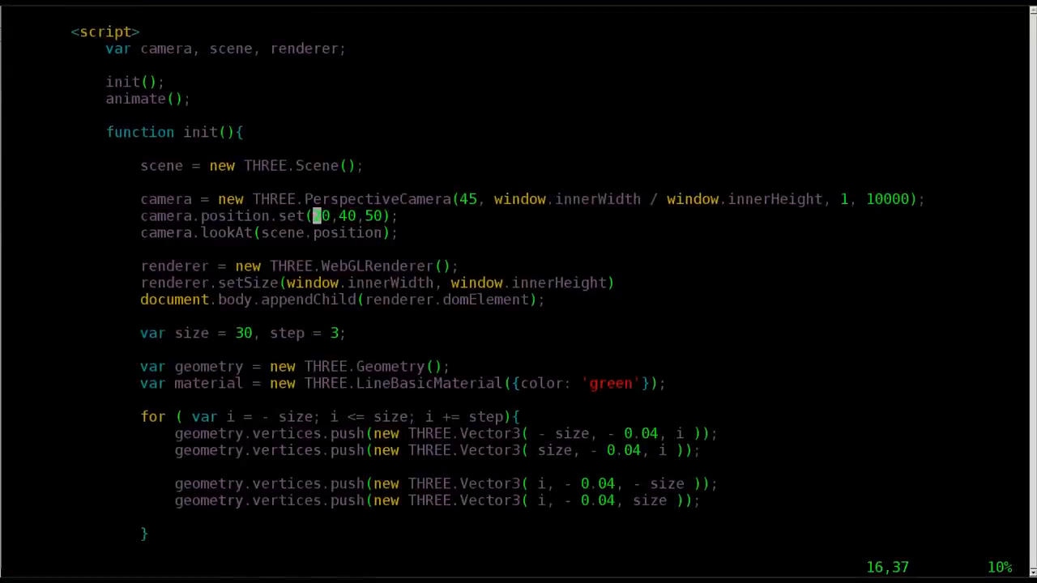
Step: Try different height values in camera.position.set(20,...,50) and write the file with :w
{"action": "type", "text": "20,"}
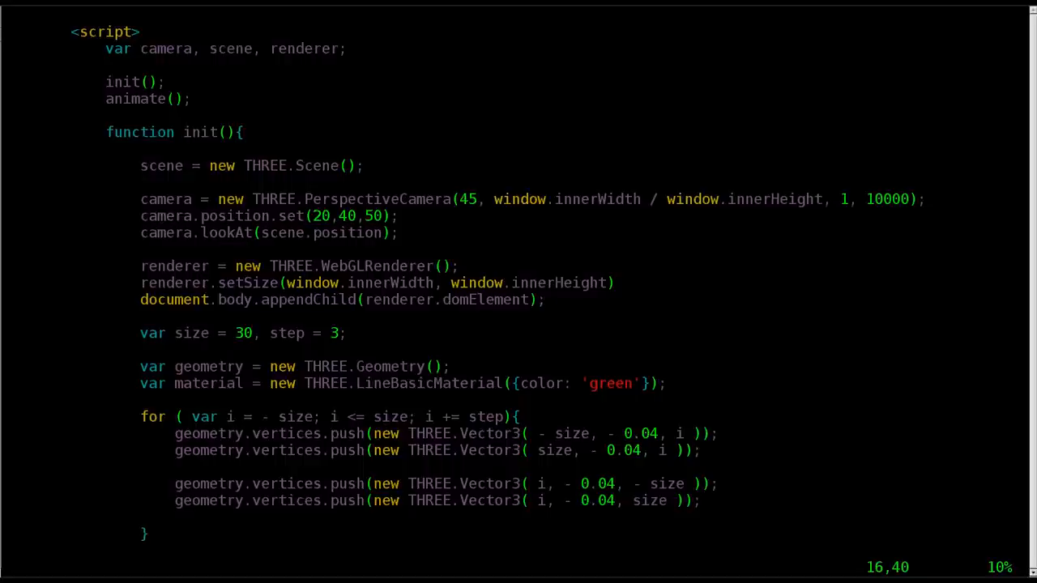
{"action": "type", "text": "0"}
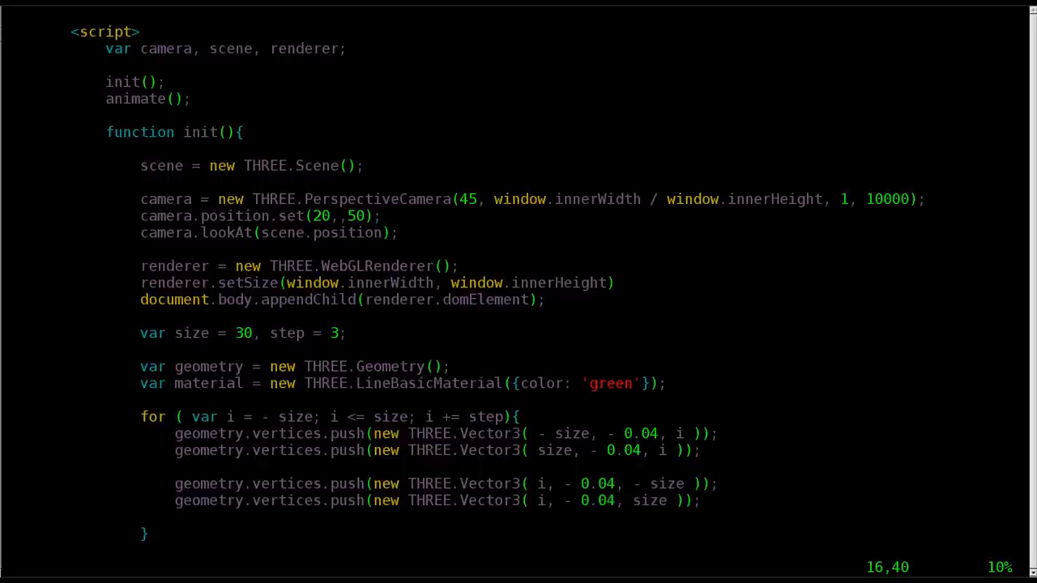
{"action": "type", "text": "444"}
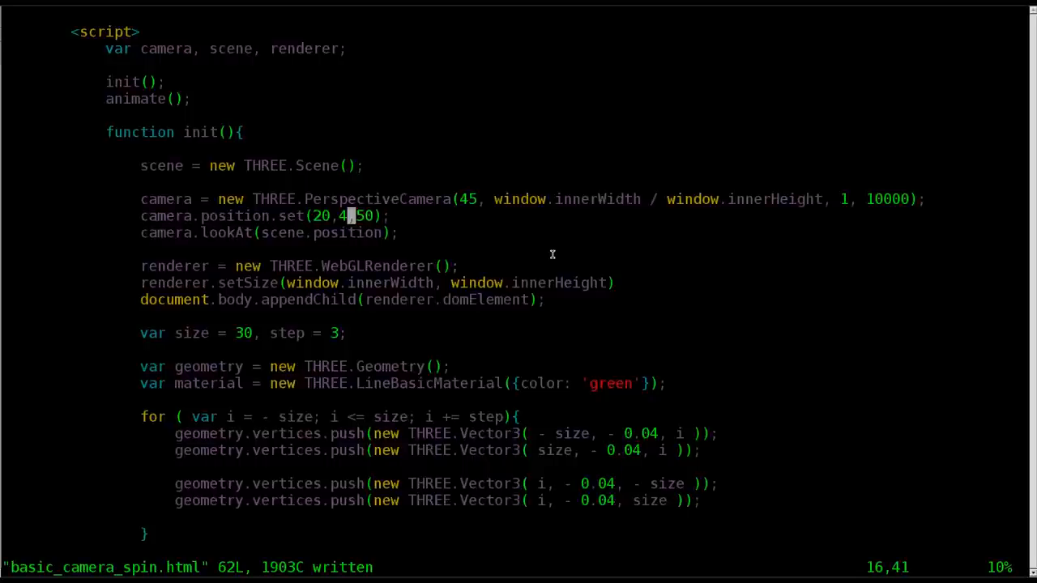
{"action": "key", "text": "i"}
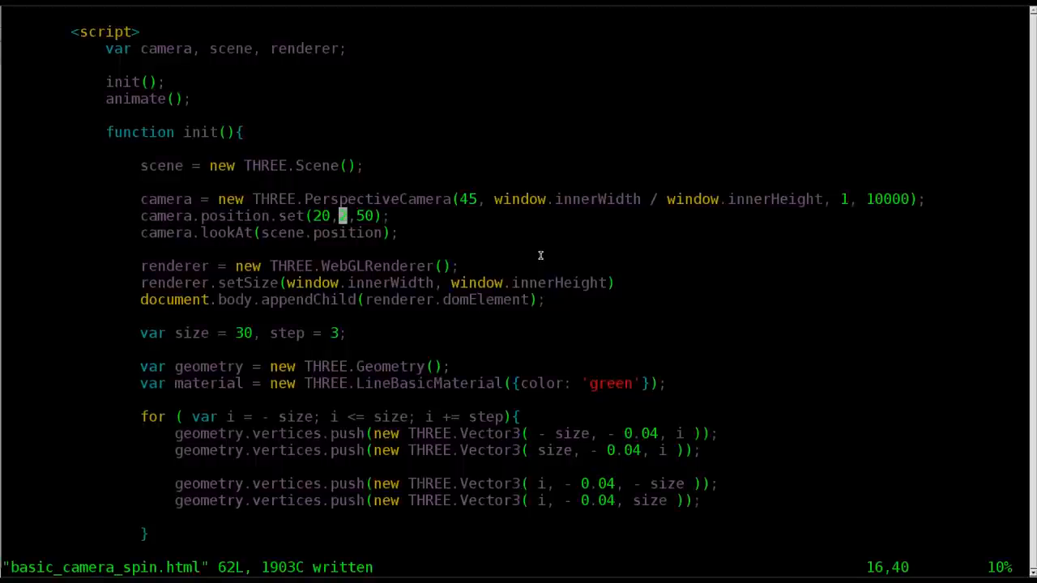
{"action": "scroll", "scroll_direction": "down", "scroll_amount": 3}
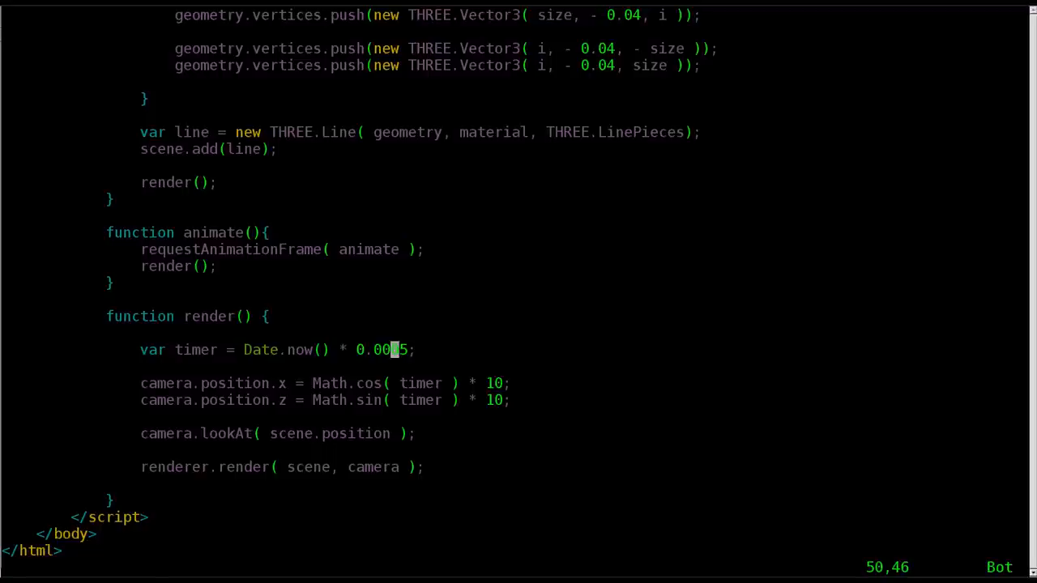
Step: Set camera.position.set(20,2,50) and raise the timer factor to 0.001
{"action": "type", "text": "1"}
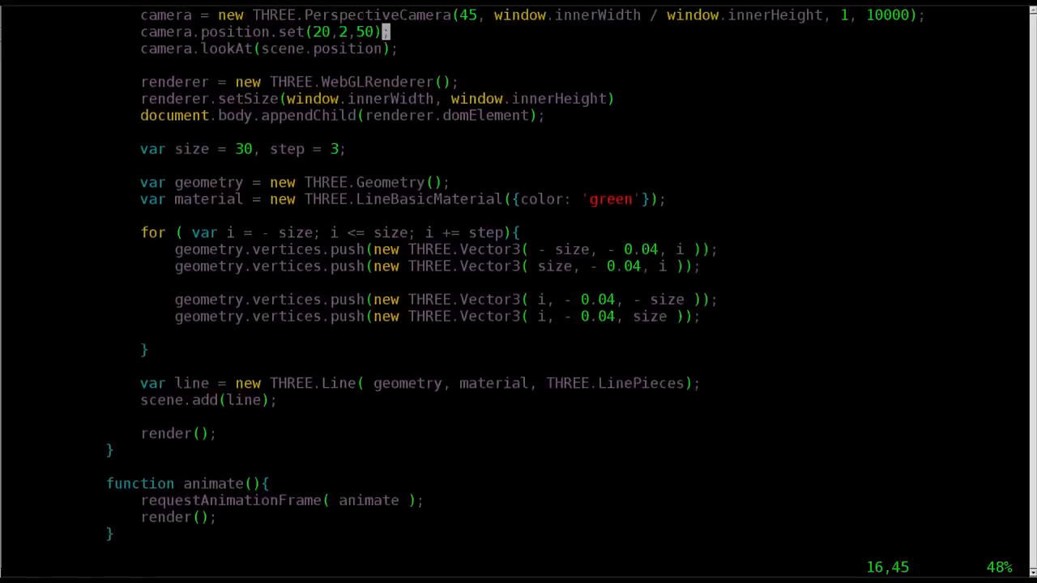
{"action": "scroll", "scroll_direction": "down", "scroll_amount": 3}
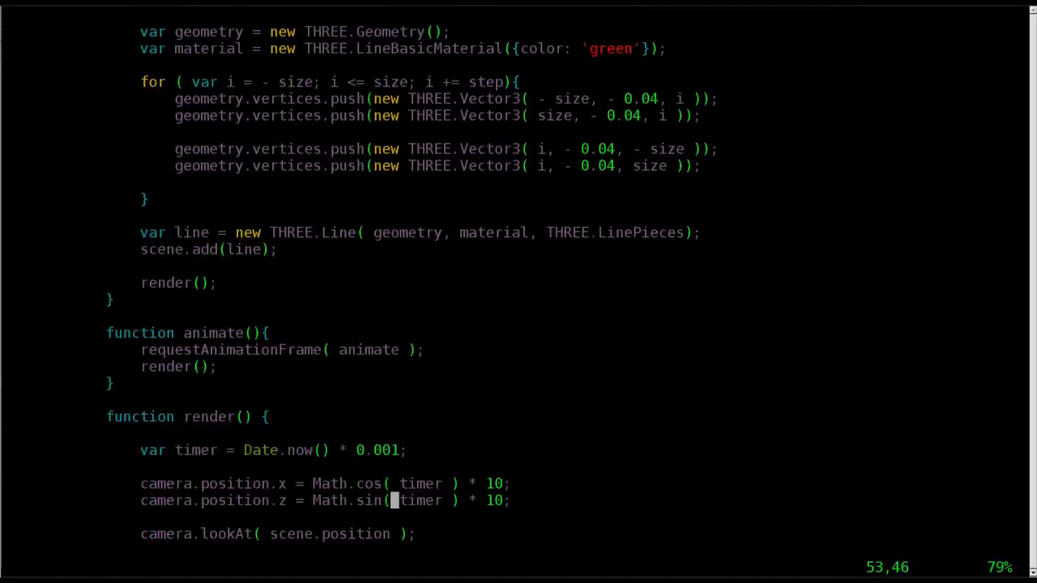
{"action": "mouse_move", "coordinate": [393, 533]}
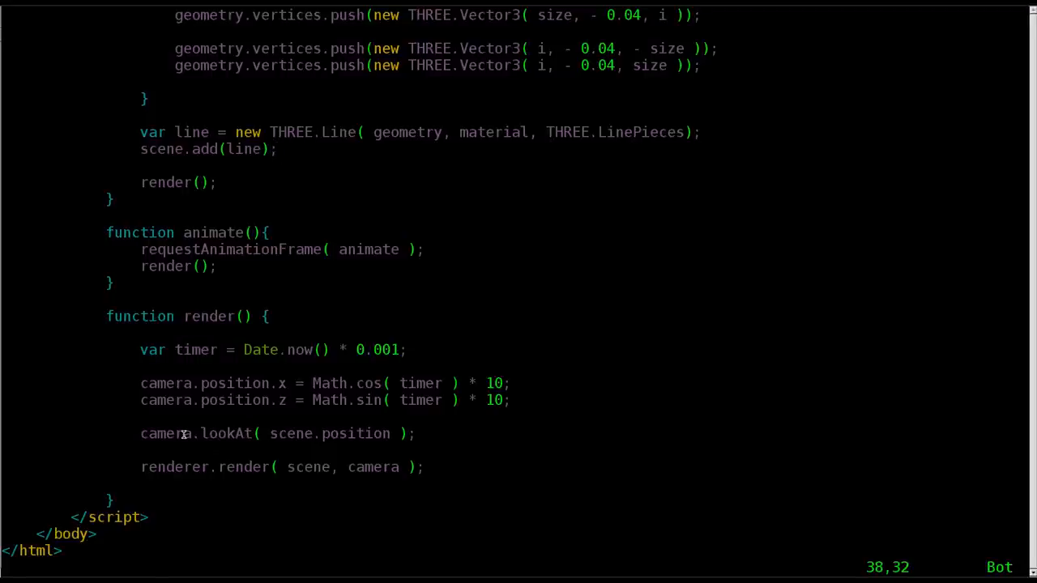
{"action": "double_click", "coordinate": [329, 434]}
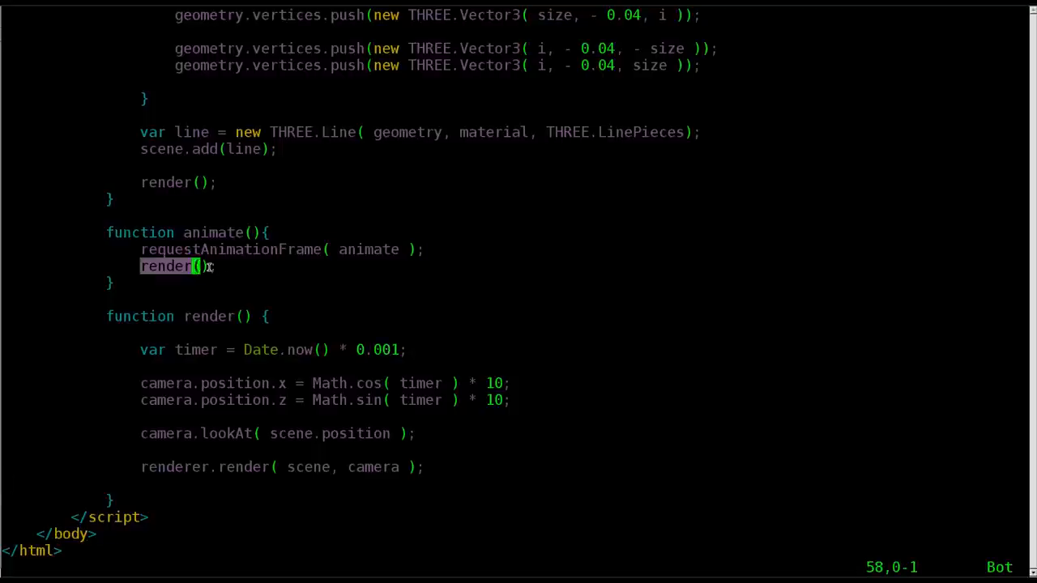
{"action": "scroll", "scroll_direction": "up", "scroll_amount": 3}
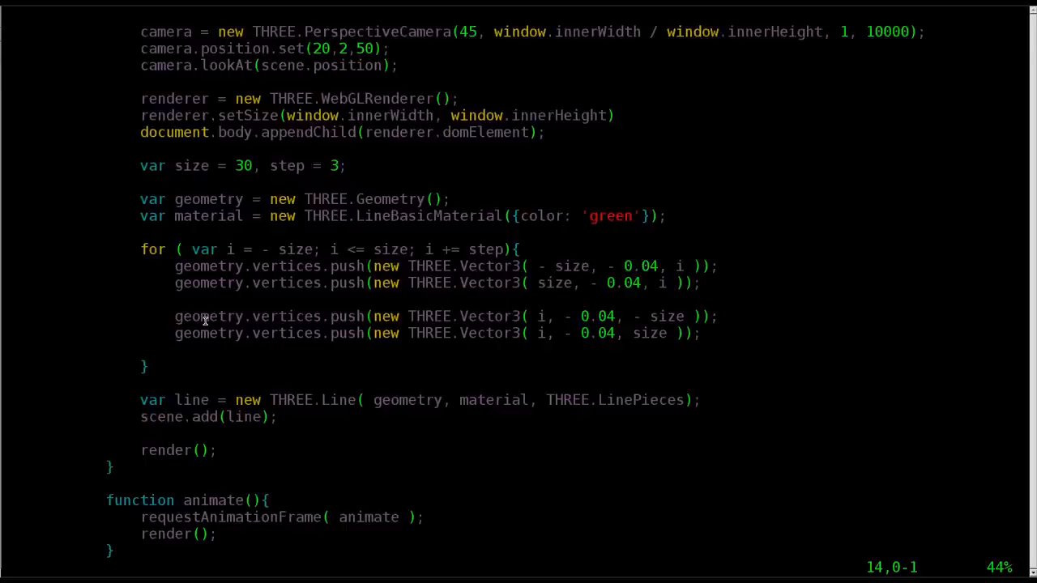
{"action": "scroll", "scroll_direction": "up", "scroll_amount": 3}
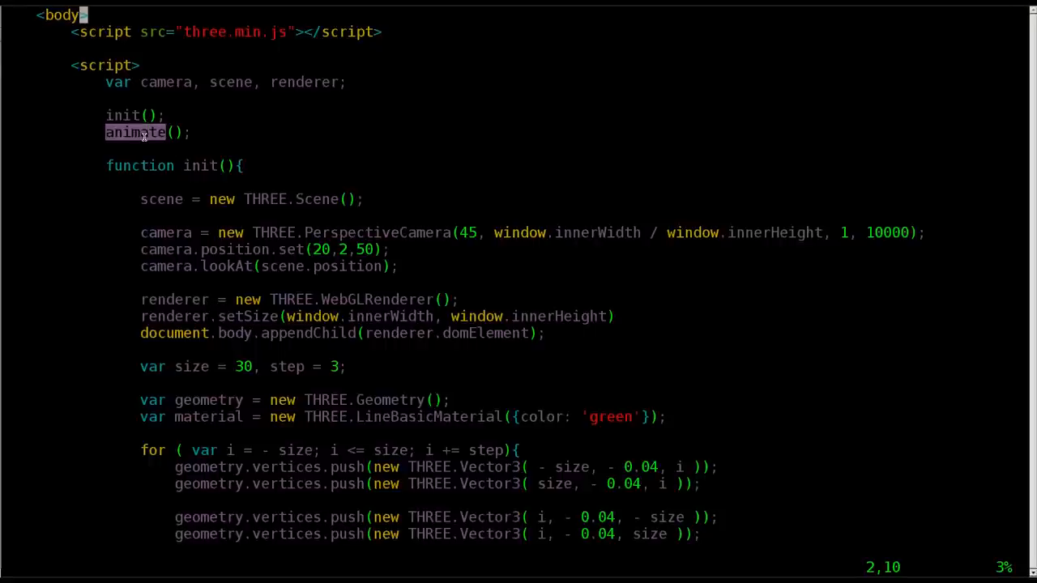
{"action": "mouse_move", "coordinate": [347, 253]}
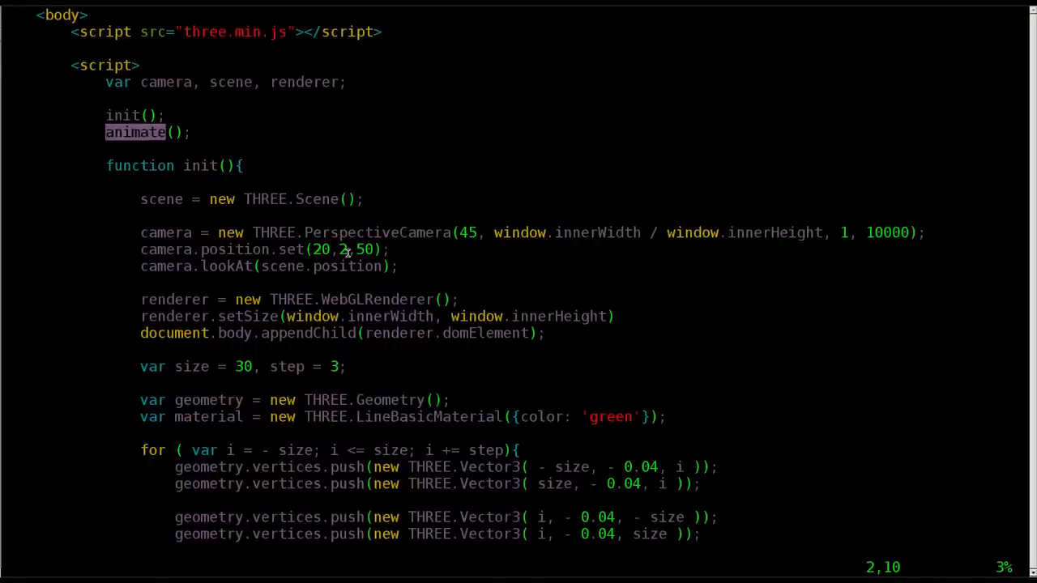